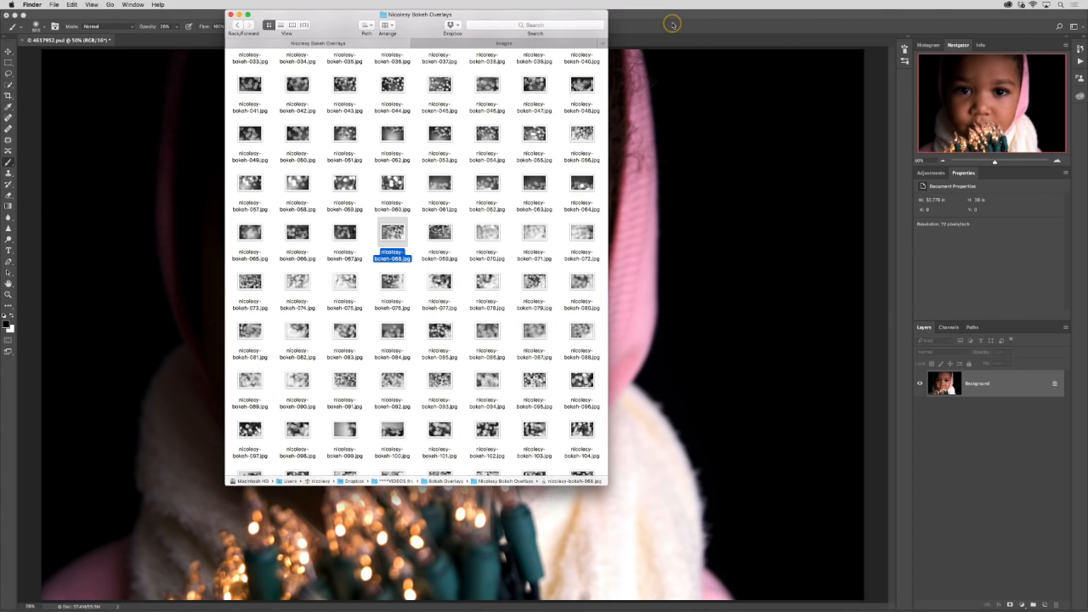
Open a bokeh overlay image from the Bokeh Overlays folder in Finder
{"action": "double_click", "coordinate": [392, 233]}
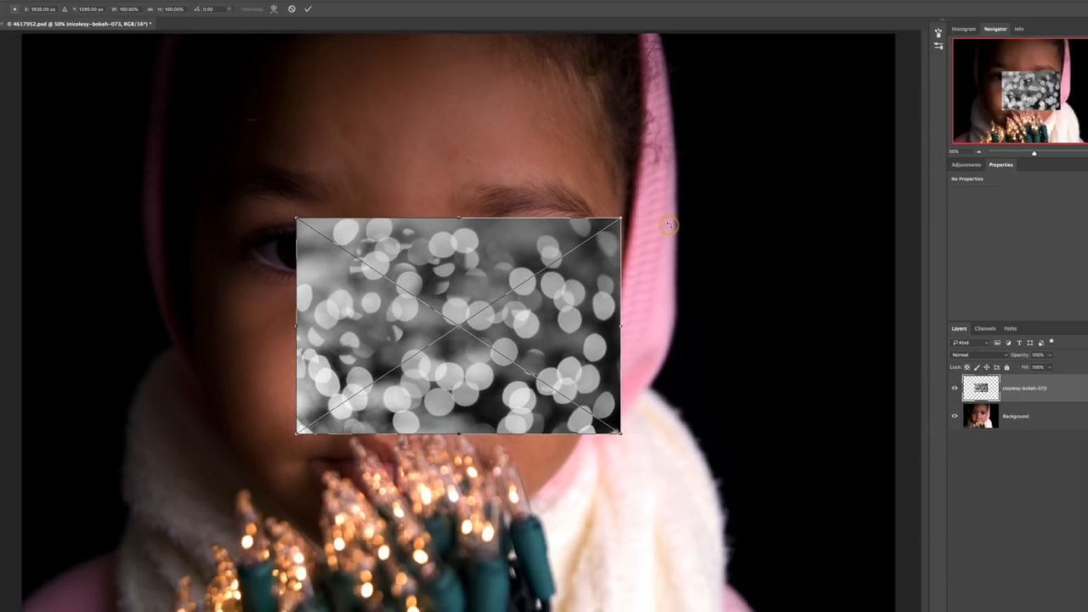
Scale the placed bokeh image up to cover the whole portrait and commit it
{"action": "left_click_drag", "start_coordinate": [457, 325], "coordinate": [247, 189]}
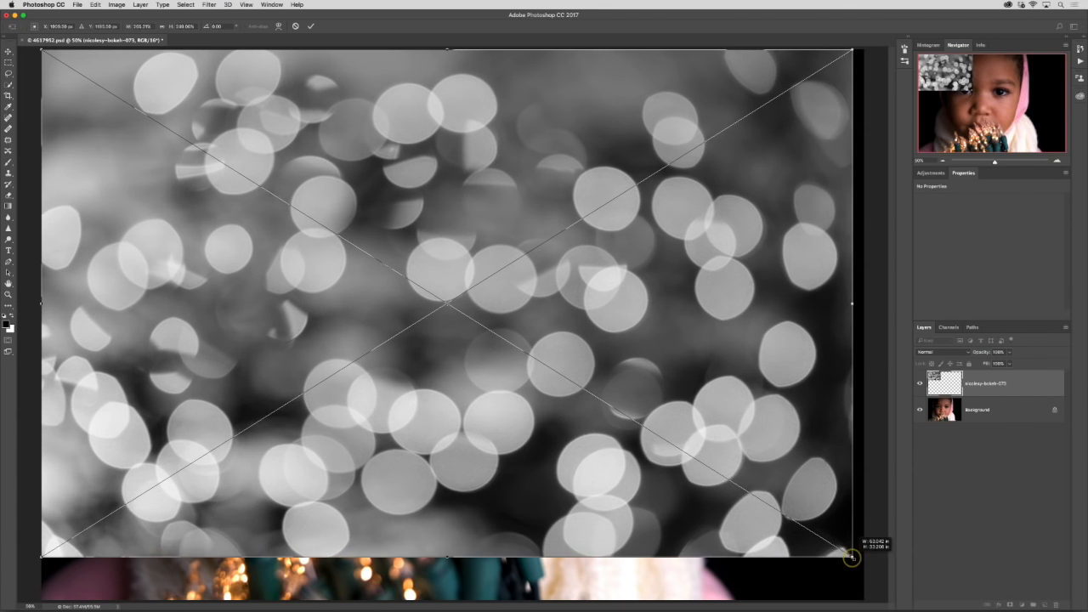
{"action": "left_click_drag", "start_coordinate": [850, 559], "coordinate": [860, 595]}
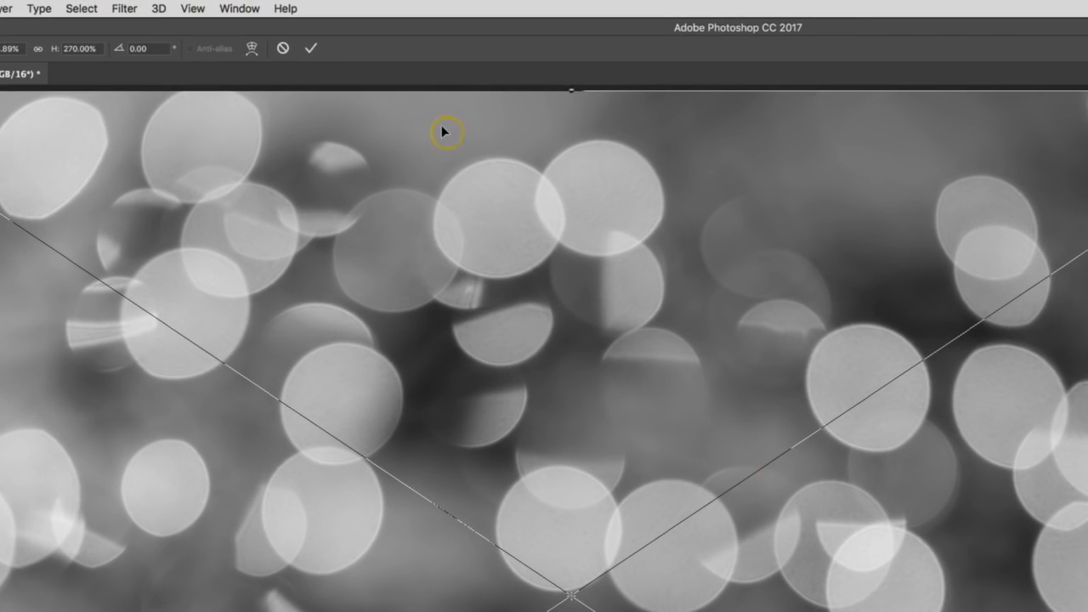
{"action": "left_click", "coordinate": [311, 47]}
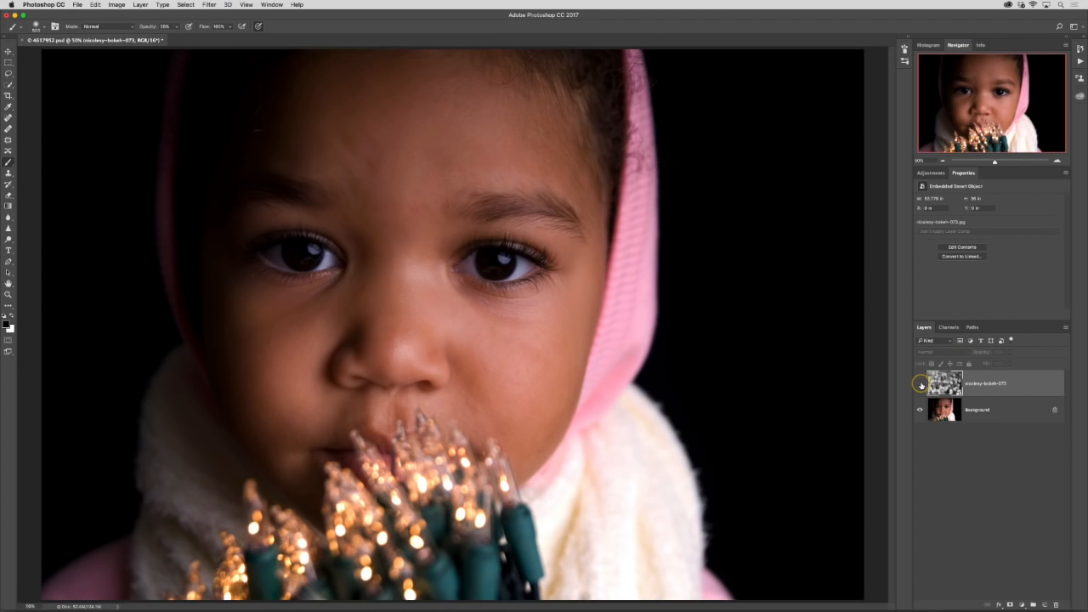
Toggle the bokeh layer's visibility to compare, then set its blend mode to Screen
{"action": "left_click", "coordinate": [919, 384]}
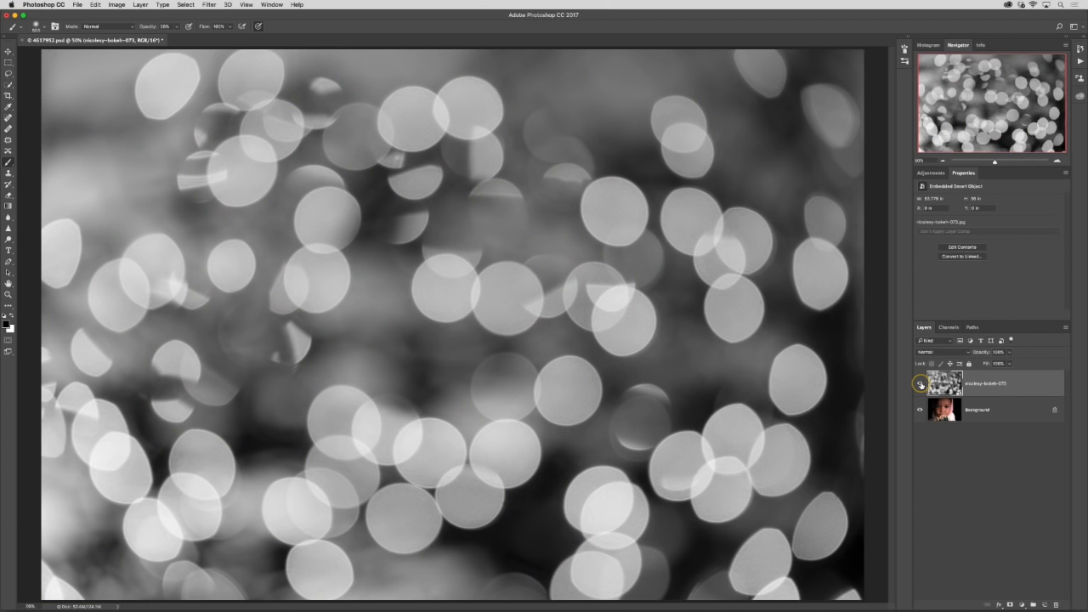
{"action": "left_click", "coordinate": [944, 352]}
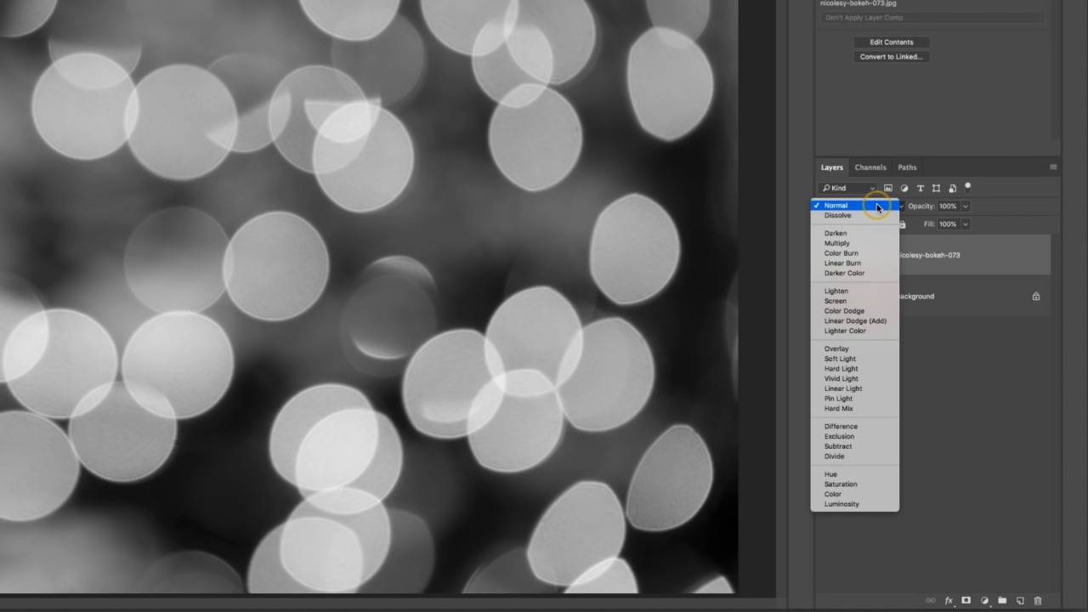
{"action": "left_click", "coordinate": [835, 301]}
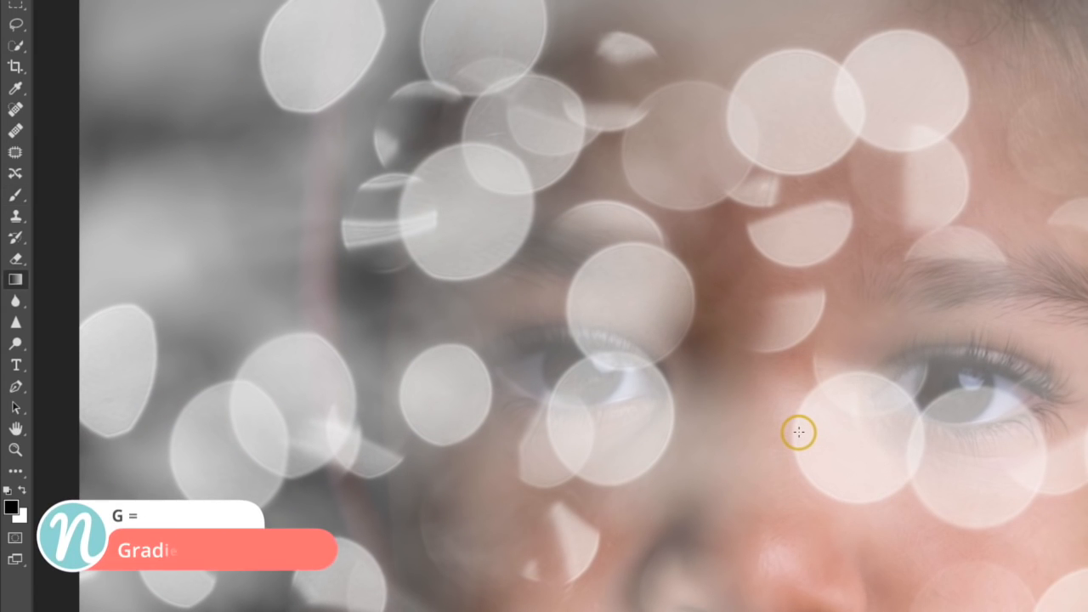
{"action": "mouse_move", "coordinate": [356, 32]}
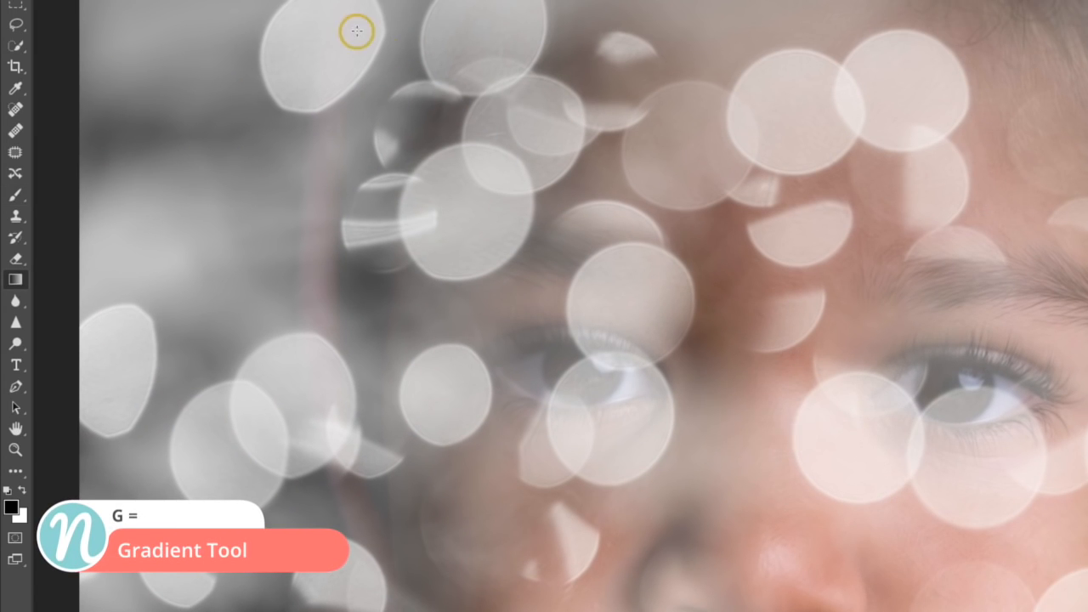
Mask the bokeh layer with a black-white radial gradient dragged outward from the girl's face
{"action": "left_click", "coordinate": [216, 50]}
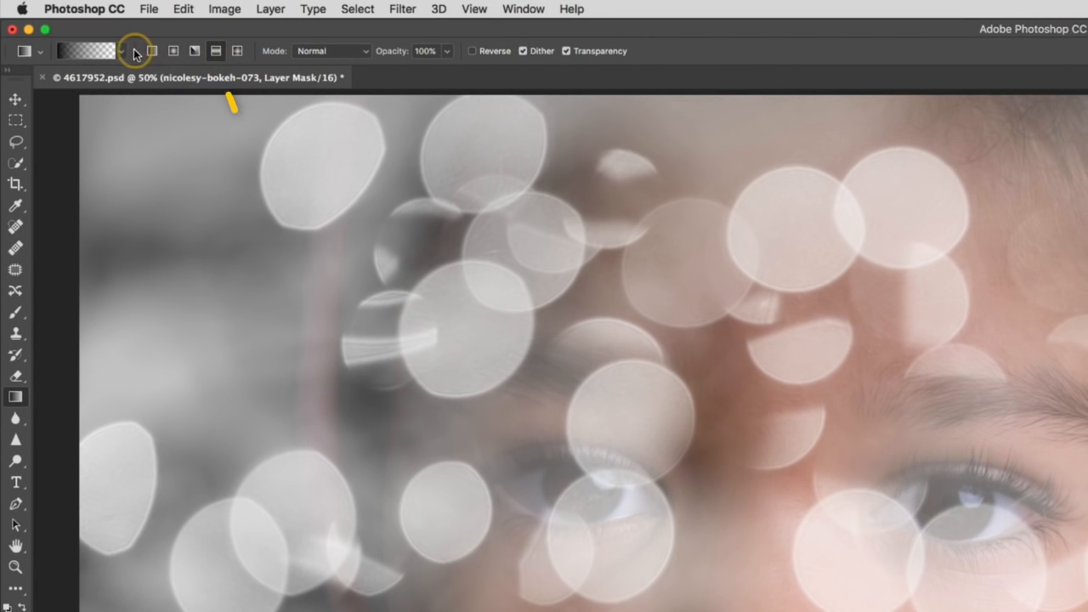
{"action": "left_click", "coordinate": [122, 51]}
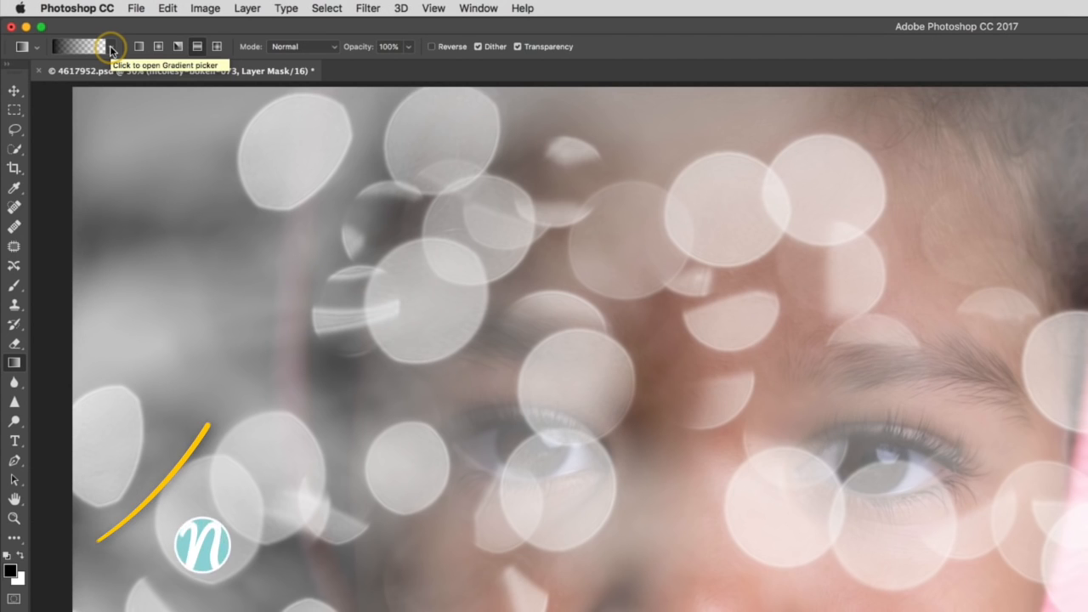
{"action": "key", "text": "d"}
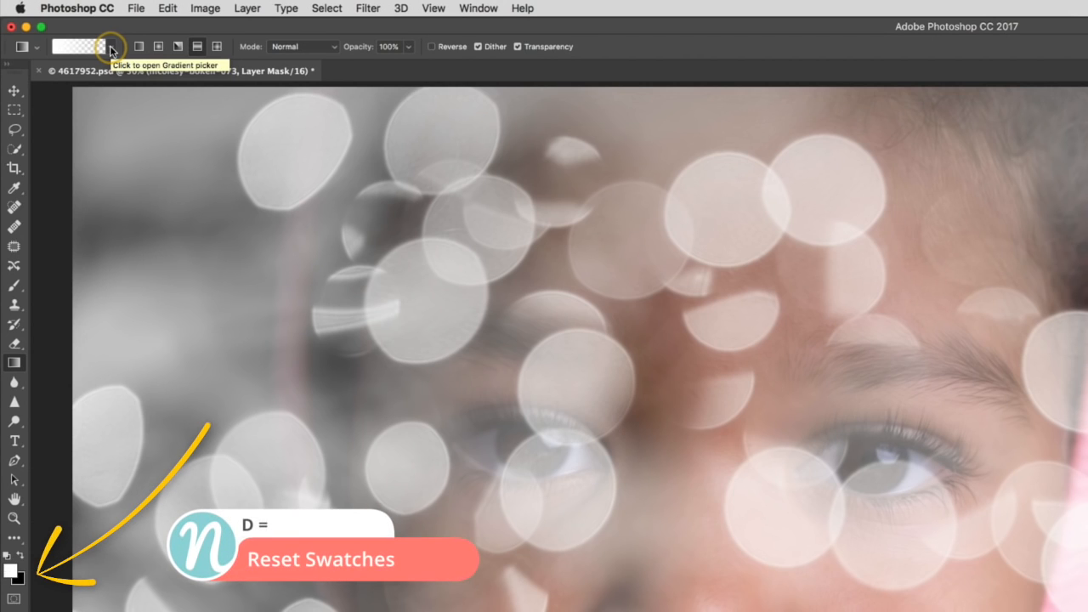
{"action": "left_click", "coordinate": [108, 47]}
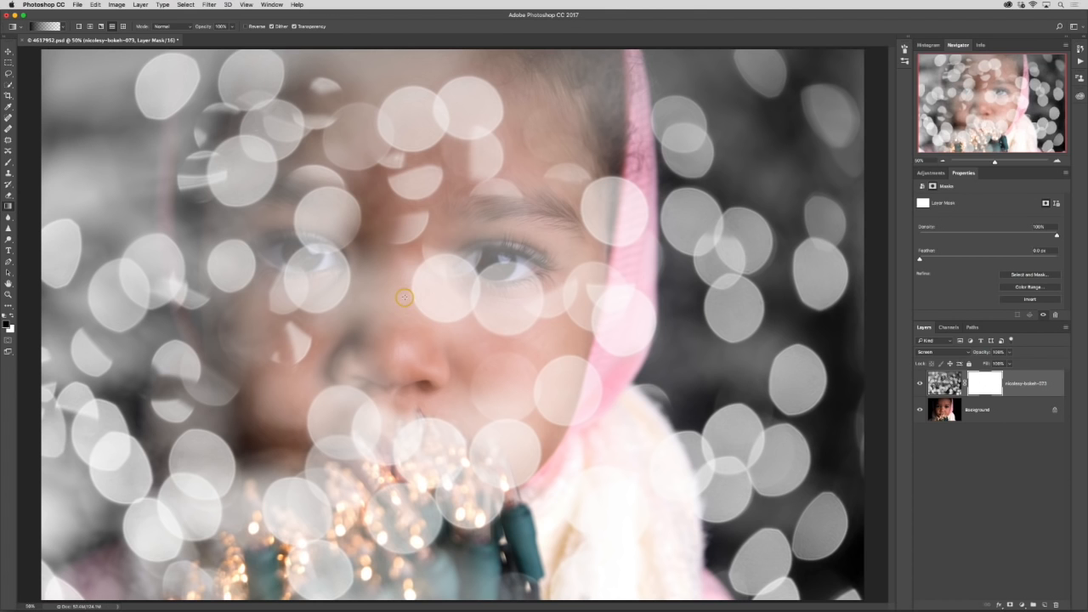
{"action": "left_click_drag", "start_coordinate": [404, 296], "coordinate": [715, 284]}
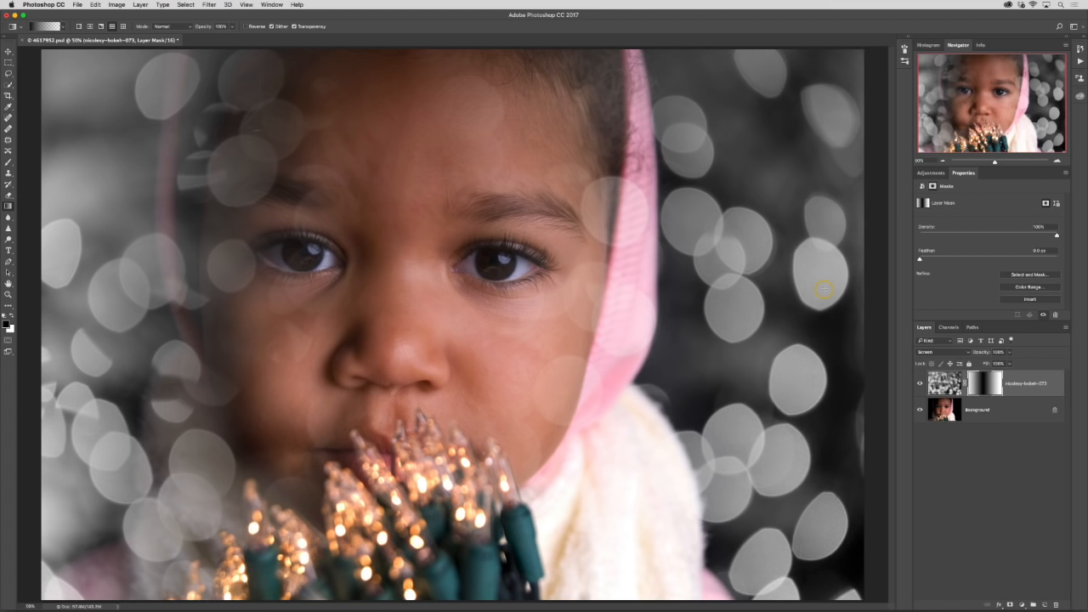
{"action": "mouse_move", "coordinate": [495, 309]}
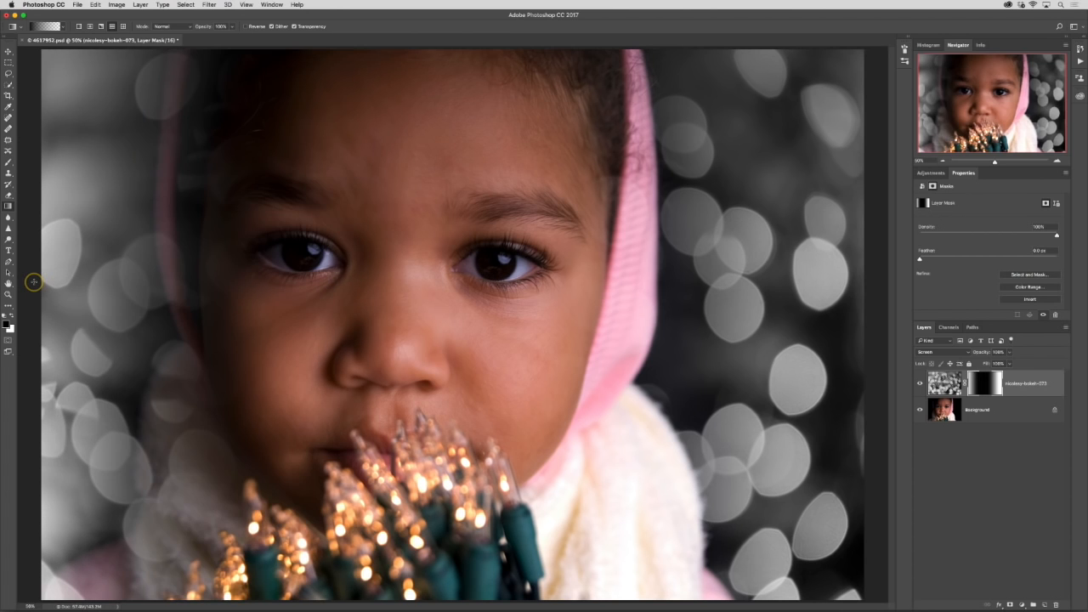
Touch up the bokeh mask with the brush, clearing circles from the hood edge and scarf
{"action": "key", "text": "b"}
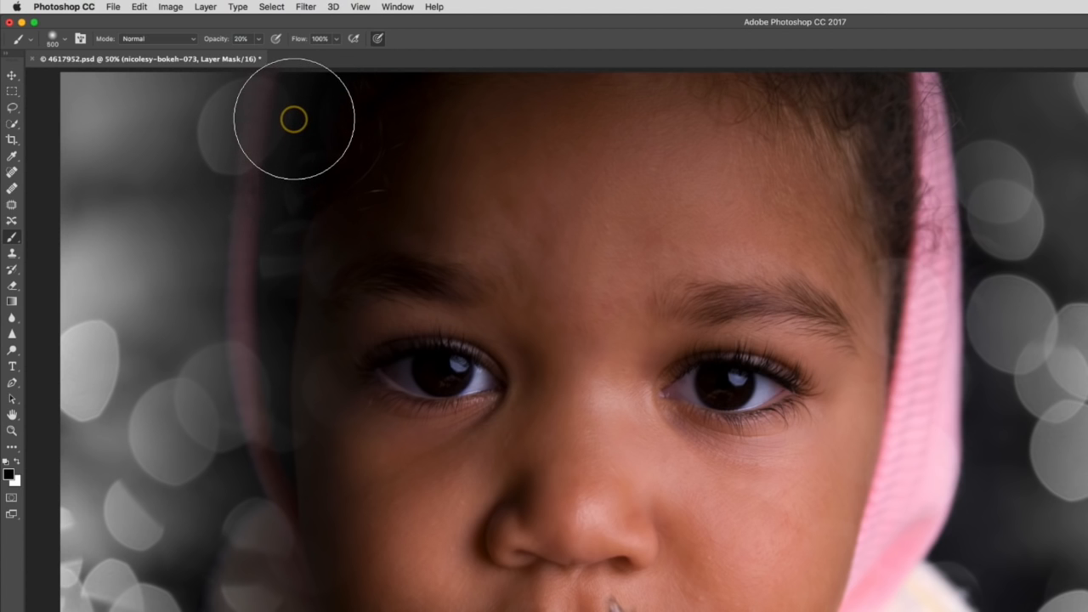
{"action": "mouse_move", "coordinate": [298, 227]}
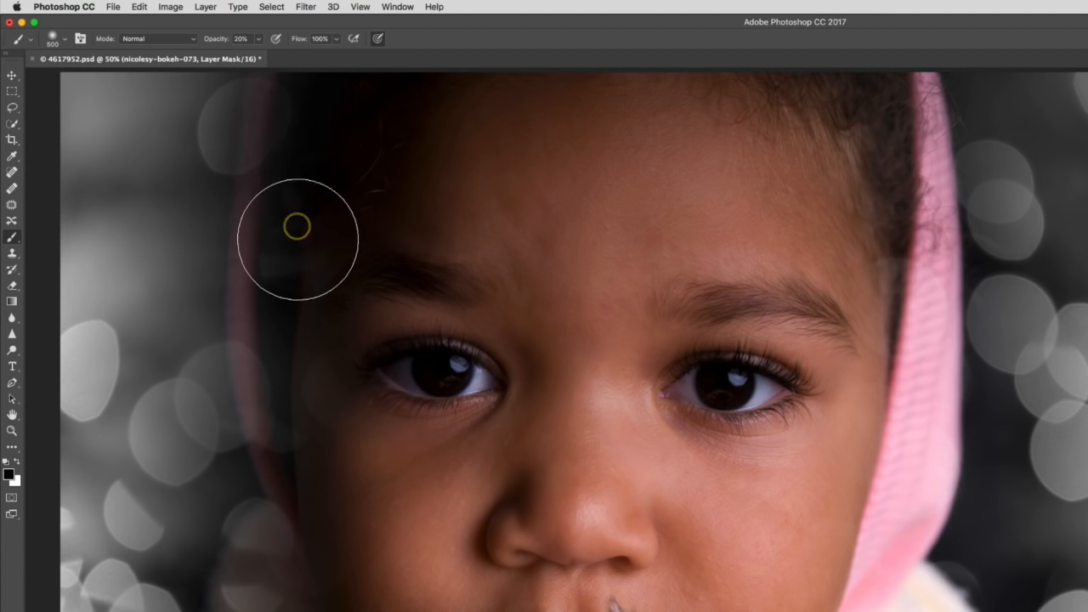
{"action": "mouse_move", "coordinate": [289, 126]}
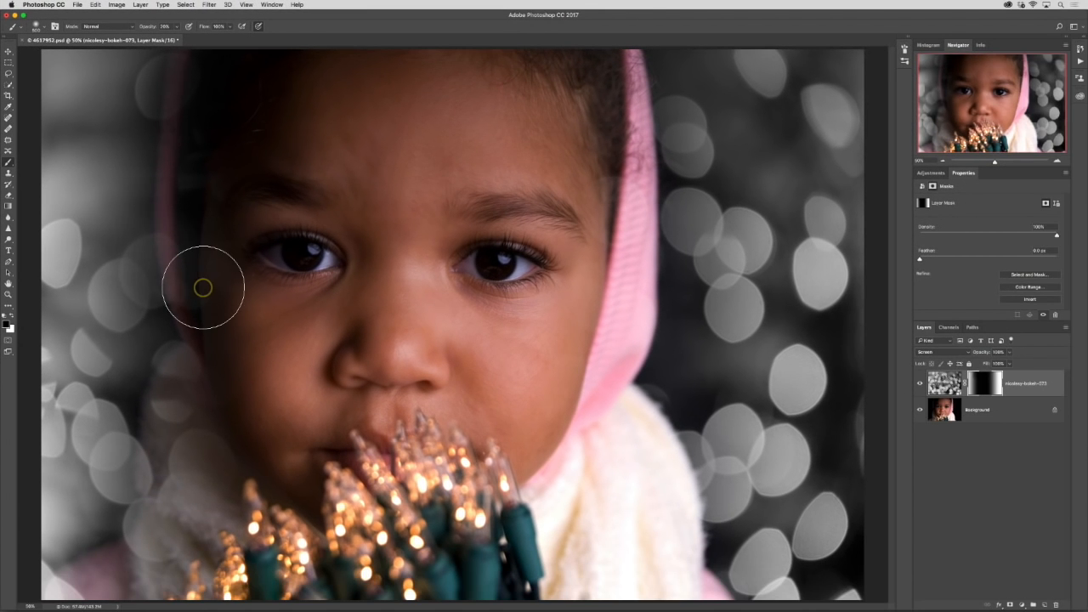
{"action": "mouse_move", "coordinate": [197, 247]}
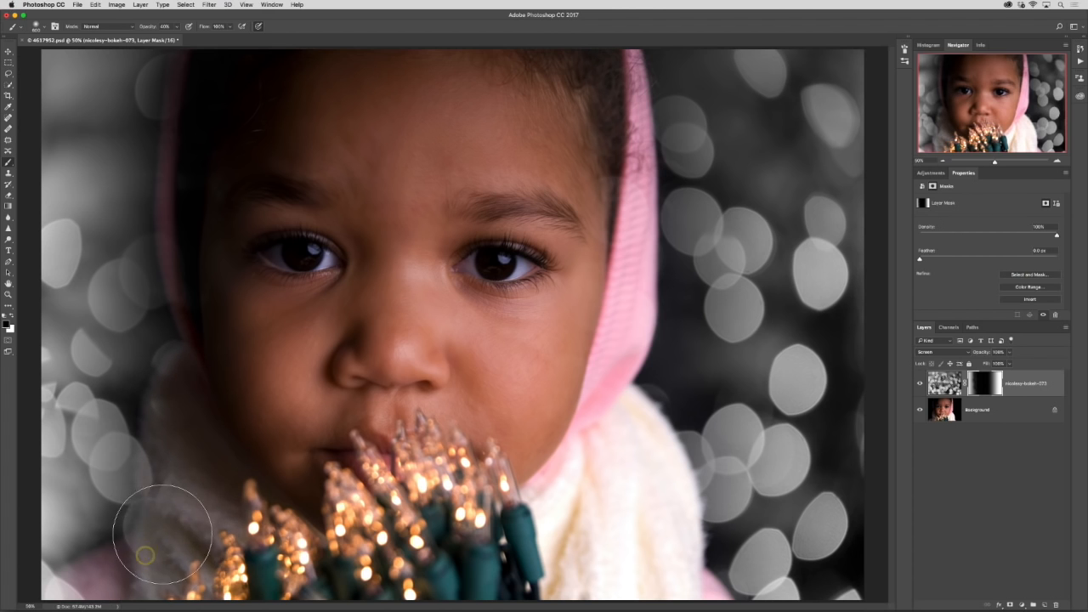
{"action": "key", "text": "["}
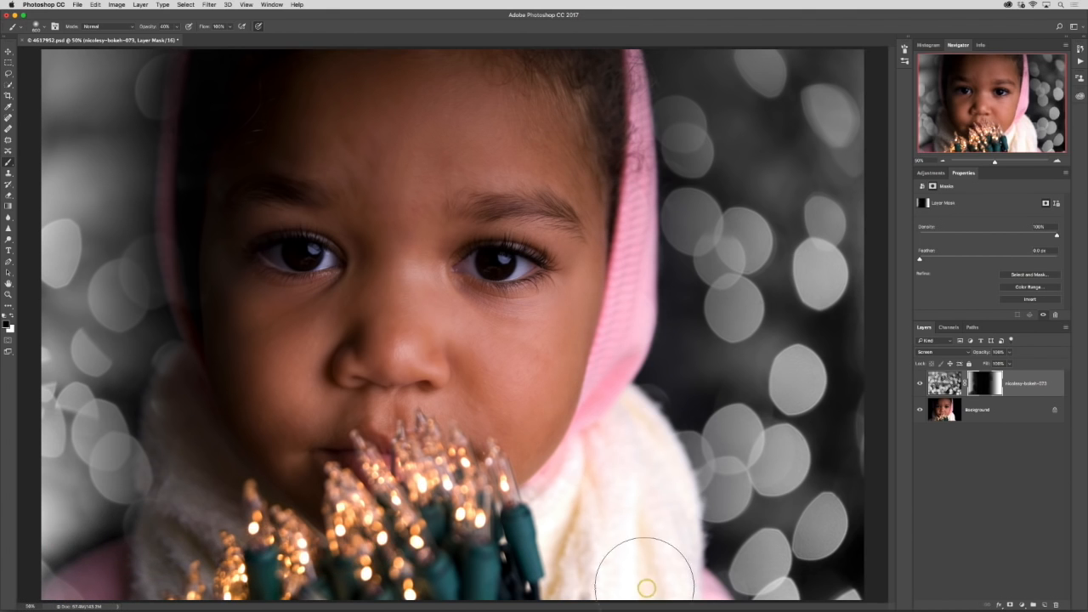
{"action": "mouse_move", "coordinate": [195, 357]}
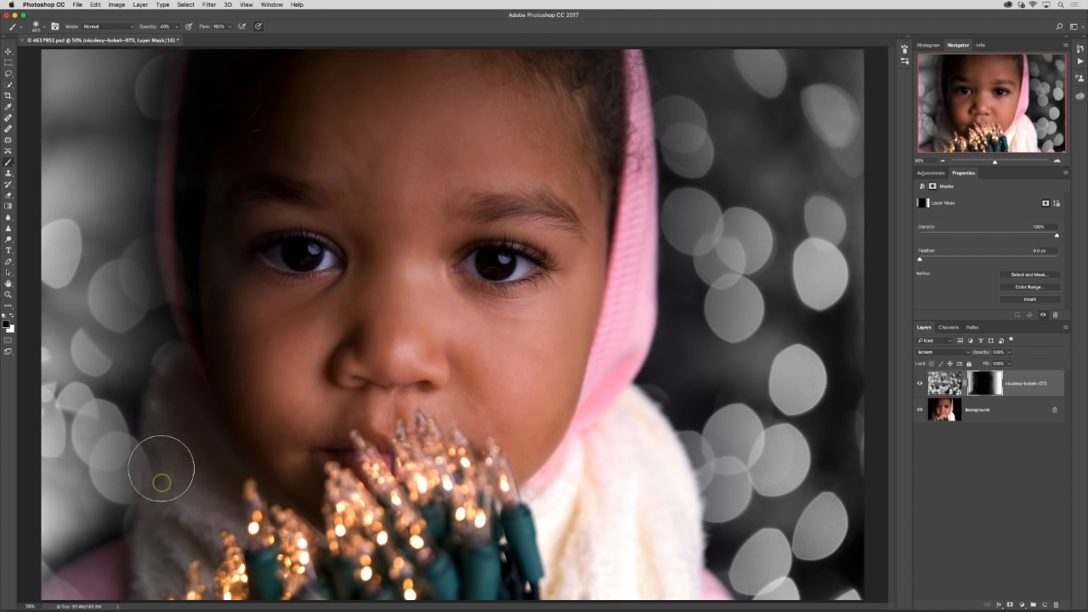
{"action": "mouse_move", "coordinate": [237, 534]}
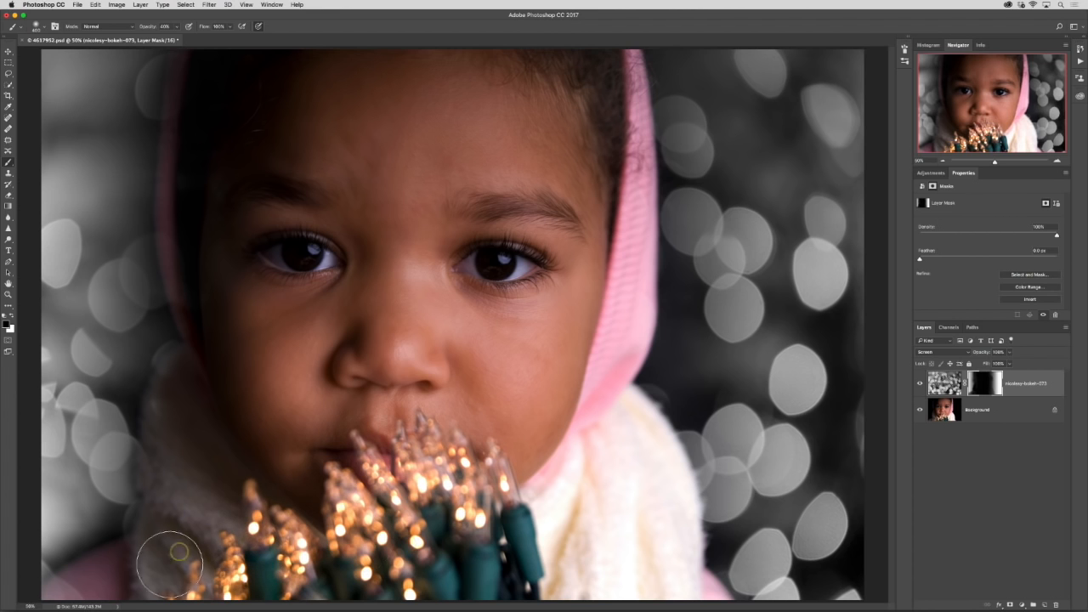
{"action": "mouse_move", "coordinate": [177, 536]}
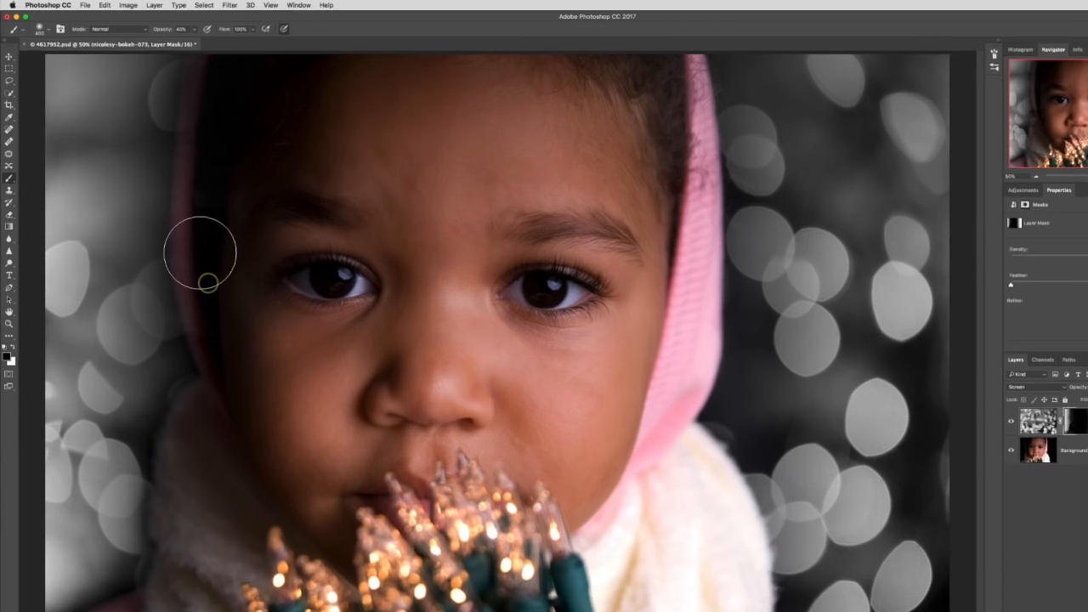
{"action": "key", "text": "x"}
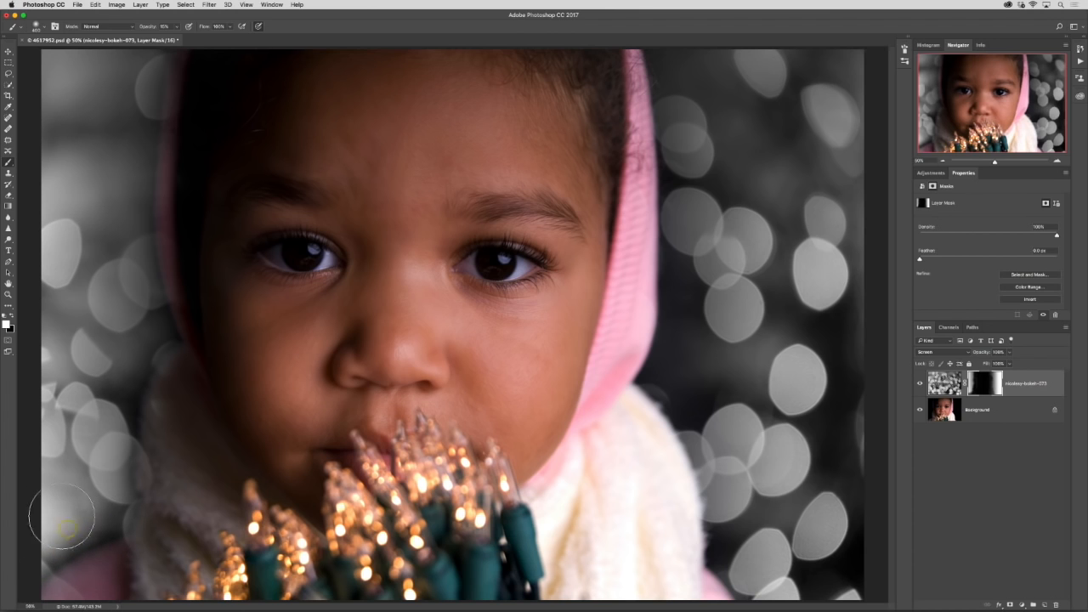
{"action": "mouse_move", "coordinate": [40, 496]}
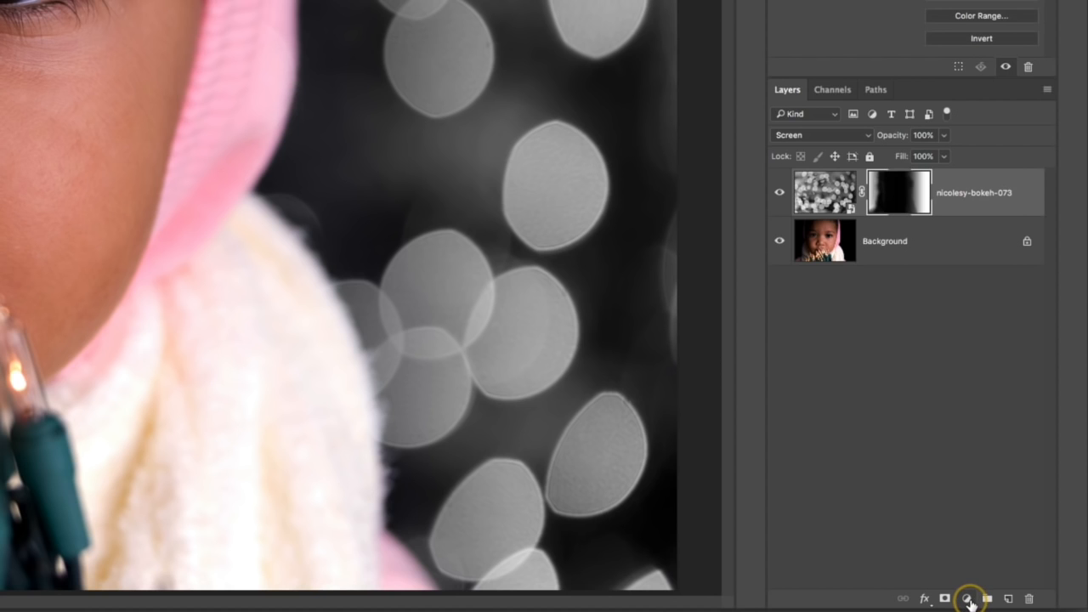
Add an orange Solid Color fill layer above the bokeh layer
{"action": "left_click", "coordinate": [967, 598]}
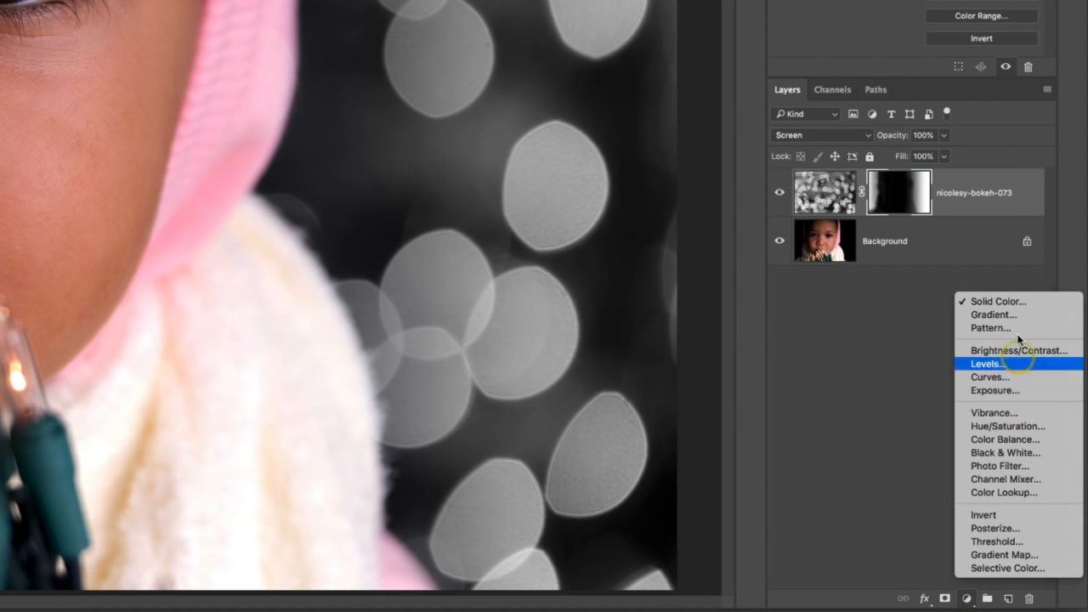
{"action": "left_click", "coordinate": [996, 301]}
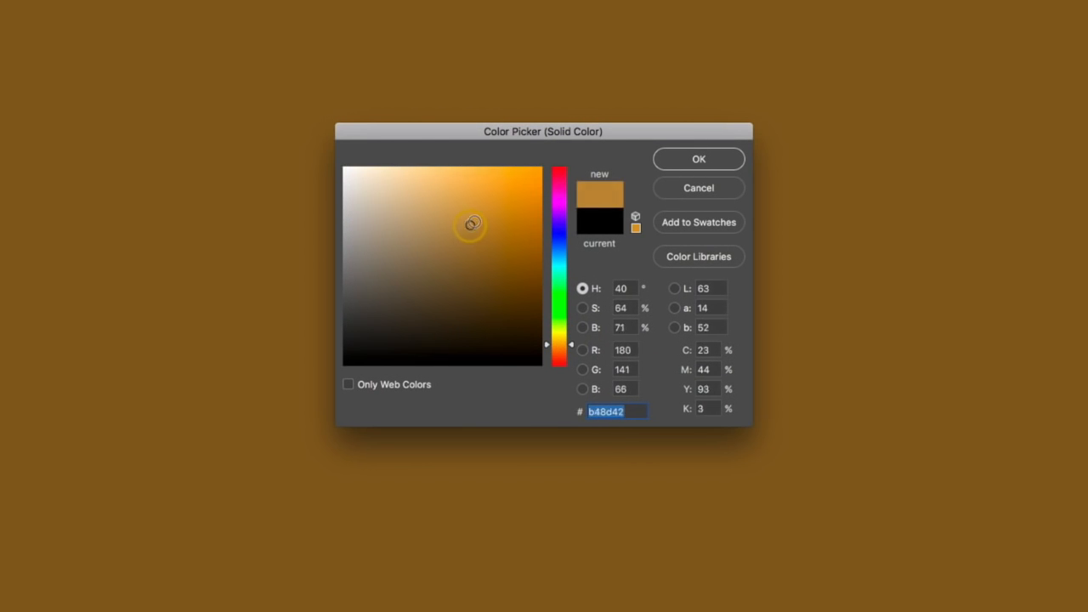
{"action": "left_click", "coordinate": [698, 159]}
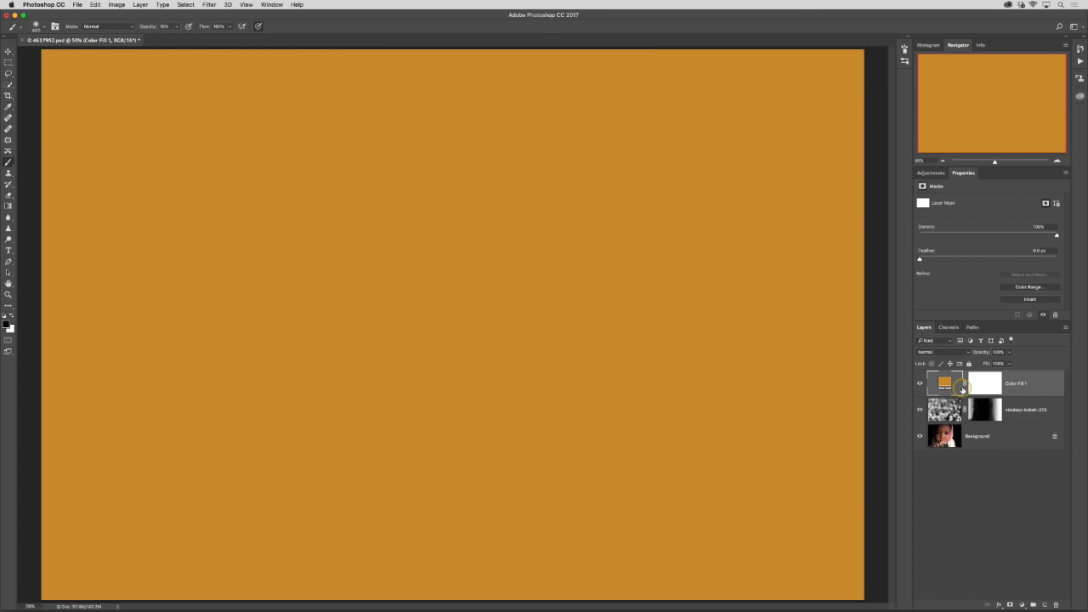
{"action": "left_click", "coordinate": [935, 352]}
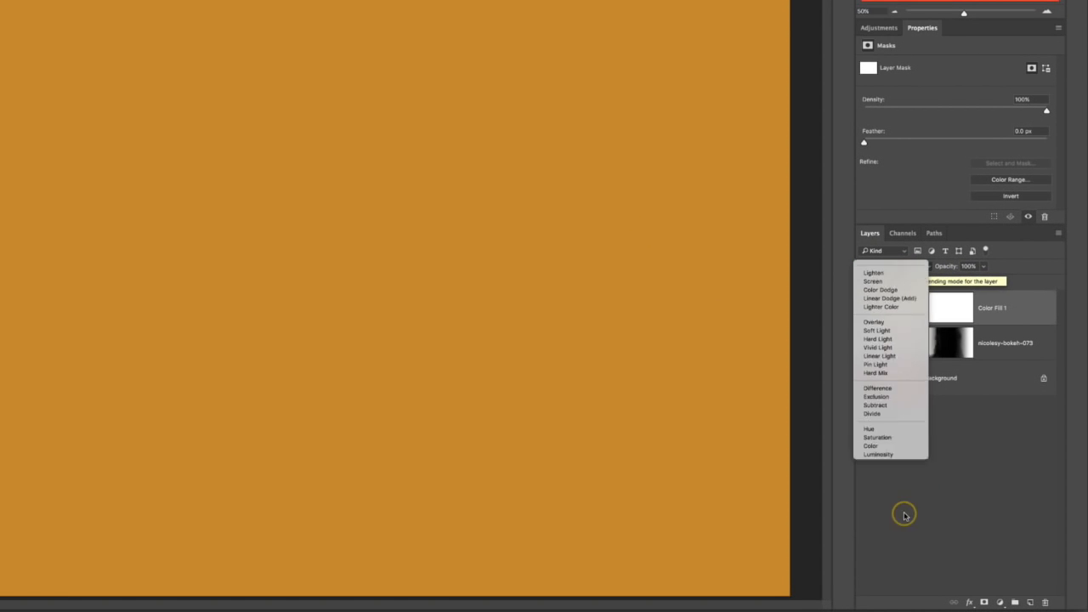
Set Color Fill 1 to Color blending at about 47% opacity and try warmer fill colours
{"action": "left_click", "coordinate": [871, 446]}
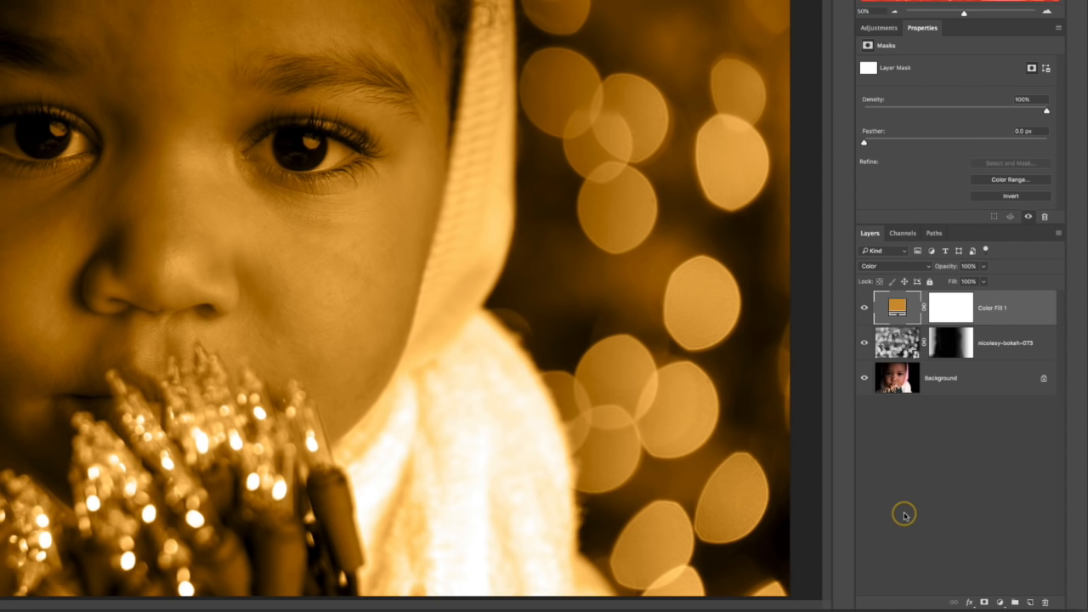
{"action": "mouse_move", "coordinate": [1008, 372]}
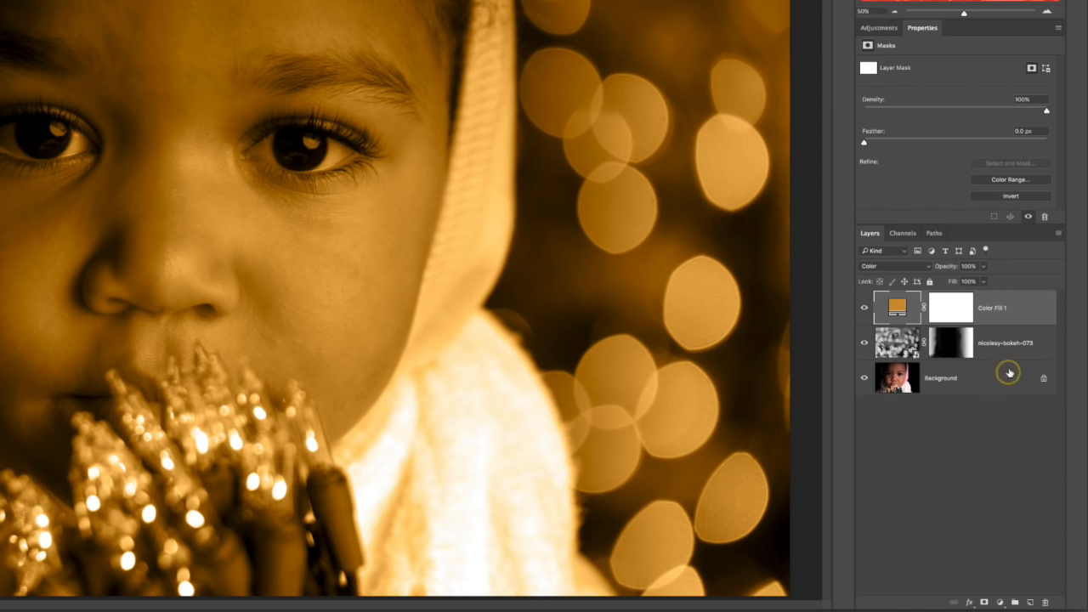
{"action": "mouse_move", "coordinate": [1019, 325]}
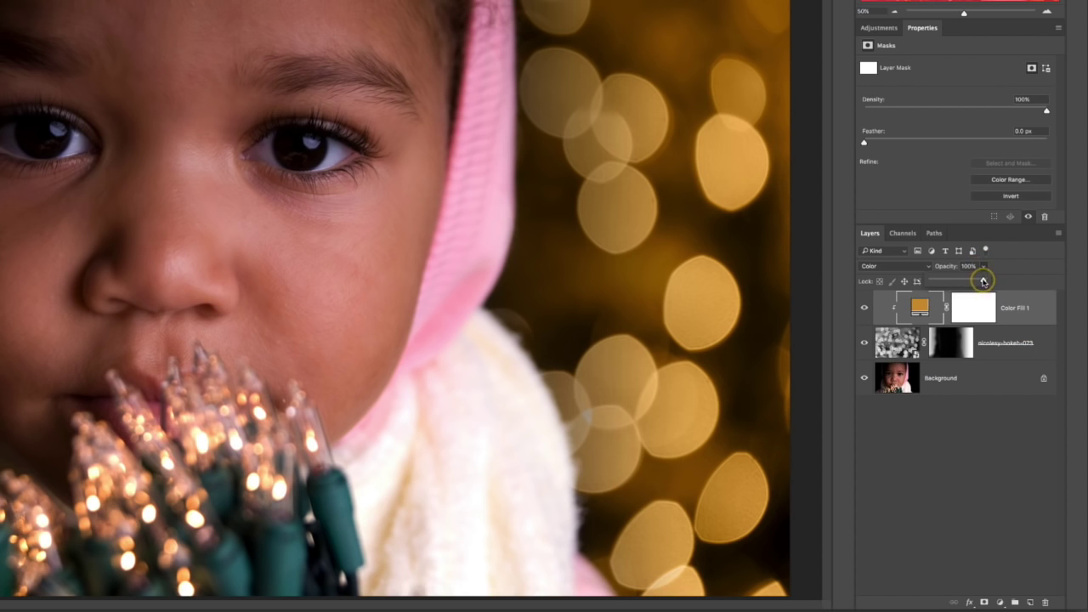
{"action": "left_click_drag", "start_coordinate": [982, 281], "coordinate": [956, 281]}
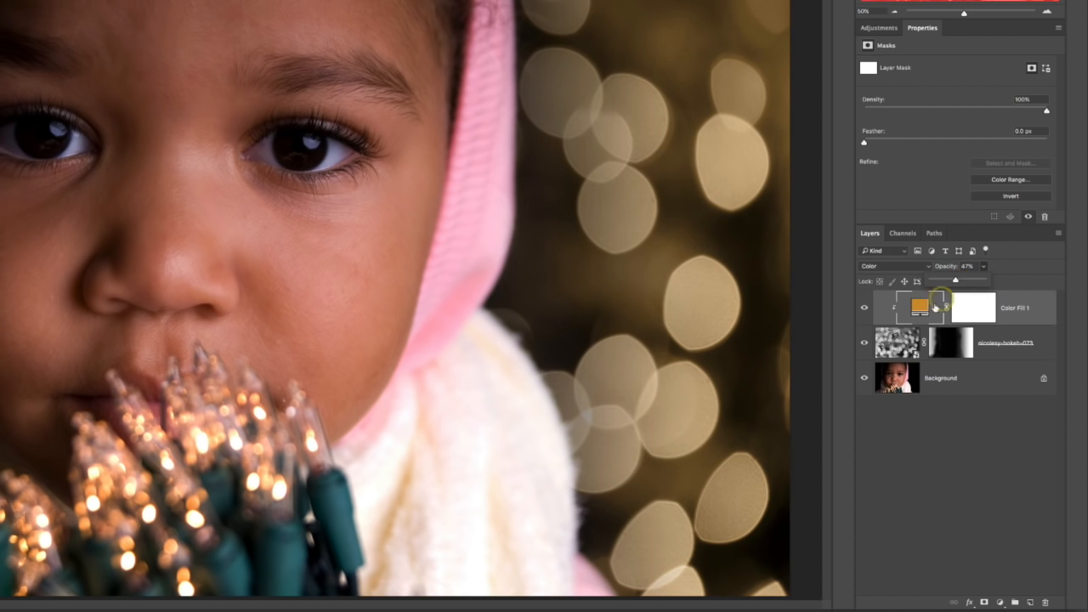
{"action": "double_click", "coordinate": [920, 307]}
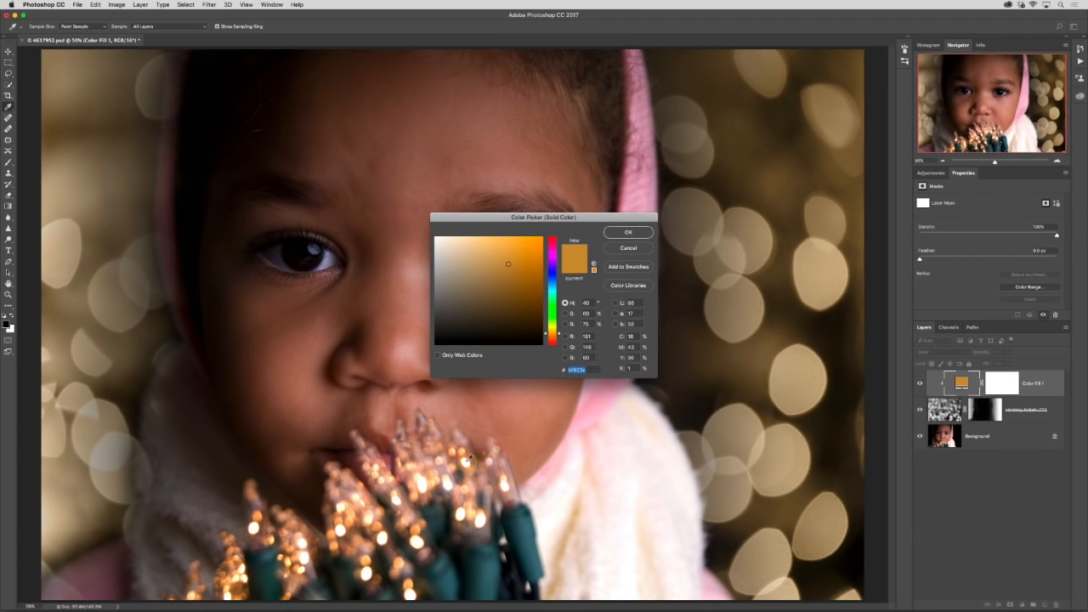
{"action": "left_click", "coordinate": [485, 236]}
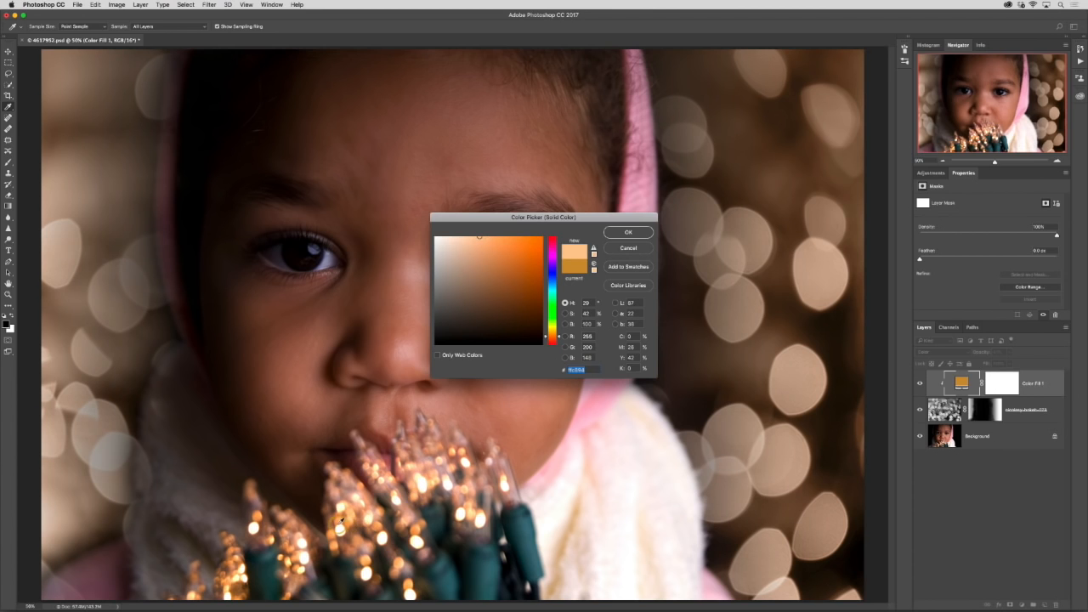
{"action": "left_click", "coordinate": [500, 251]}
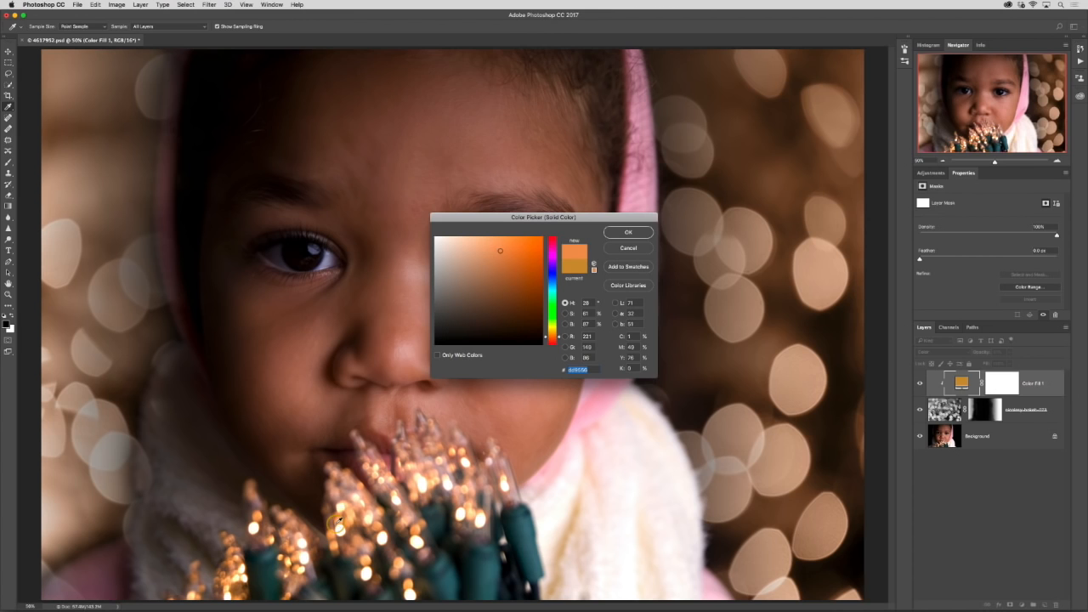
{"action": "left_click", "coordinate": [522, 256]}
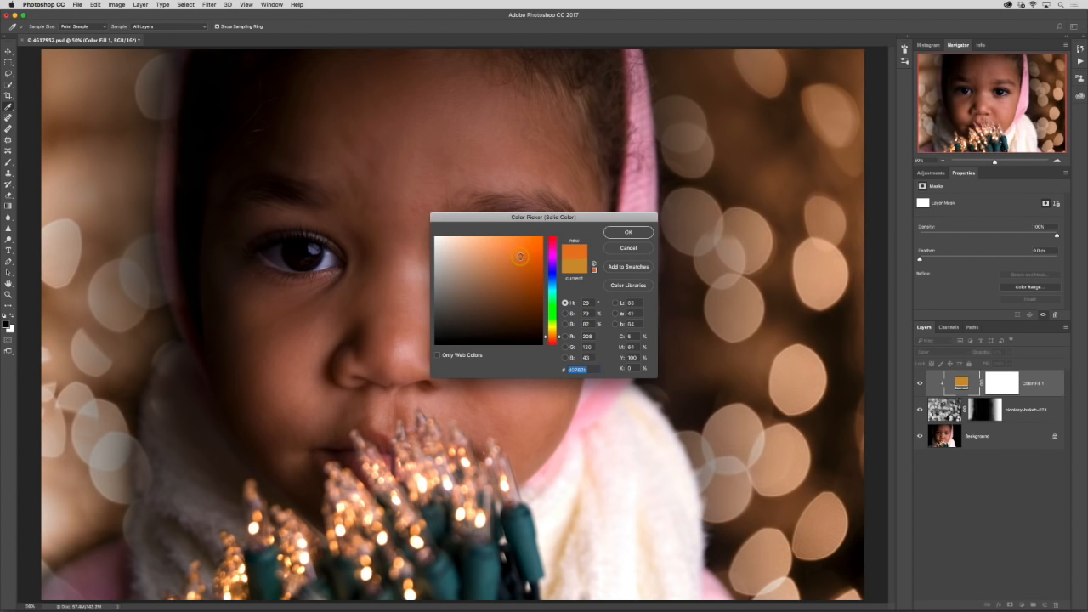
{"action": "left_click", "coordinate": [516, 264]}
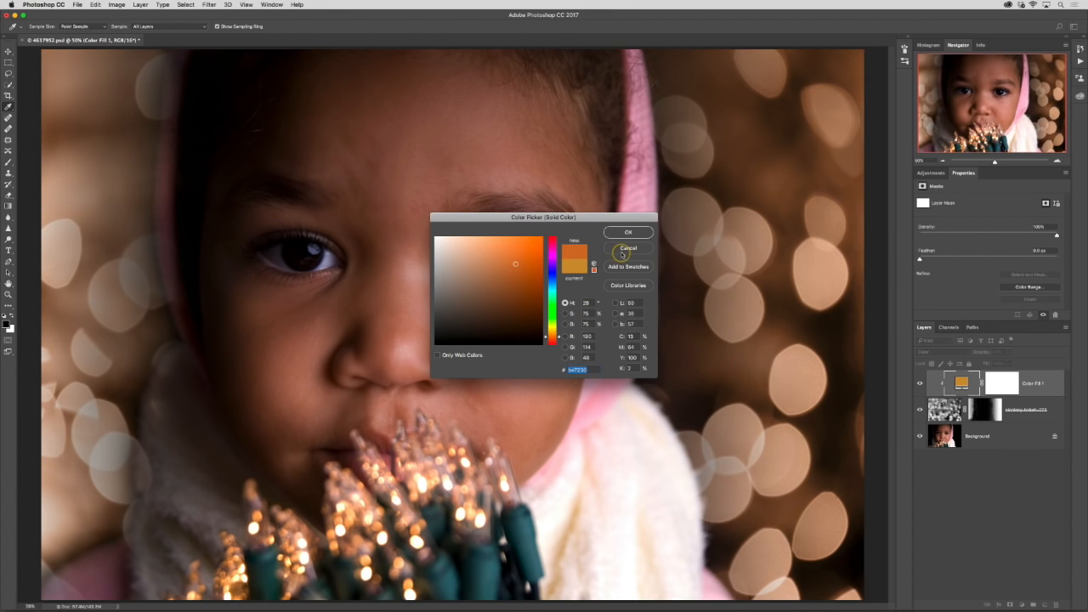
{"action": "left_click", "coordinate": [628, 248]}
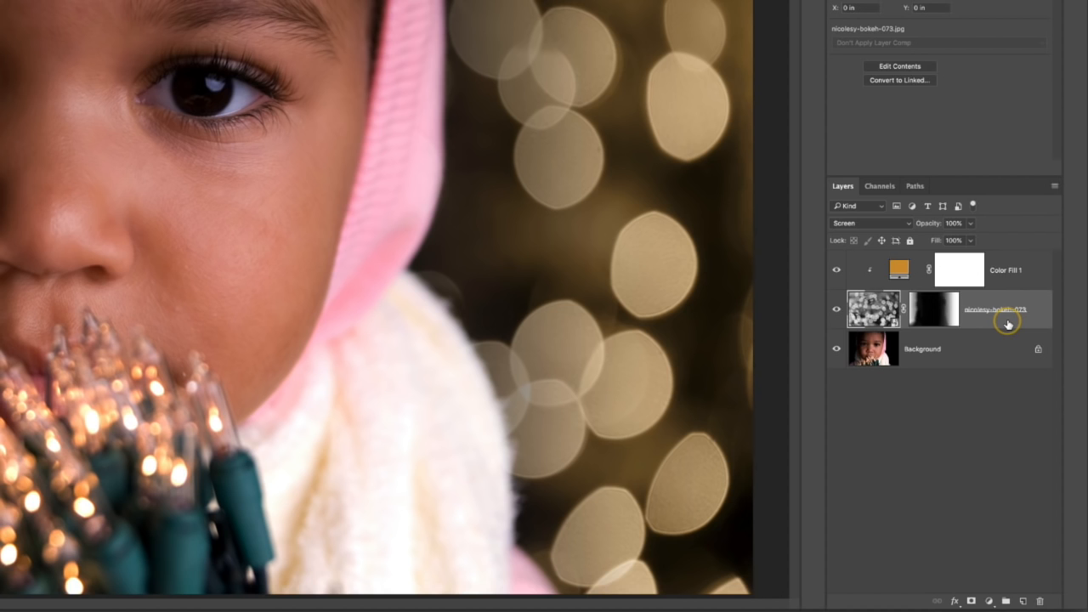
Replace the bokeh smart object's contents with nicolesy-bokeh-044.jpg
{"action": "right_click", "coordinate": [995, 309]}
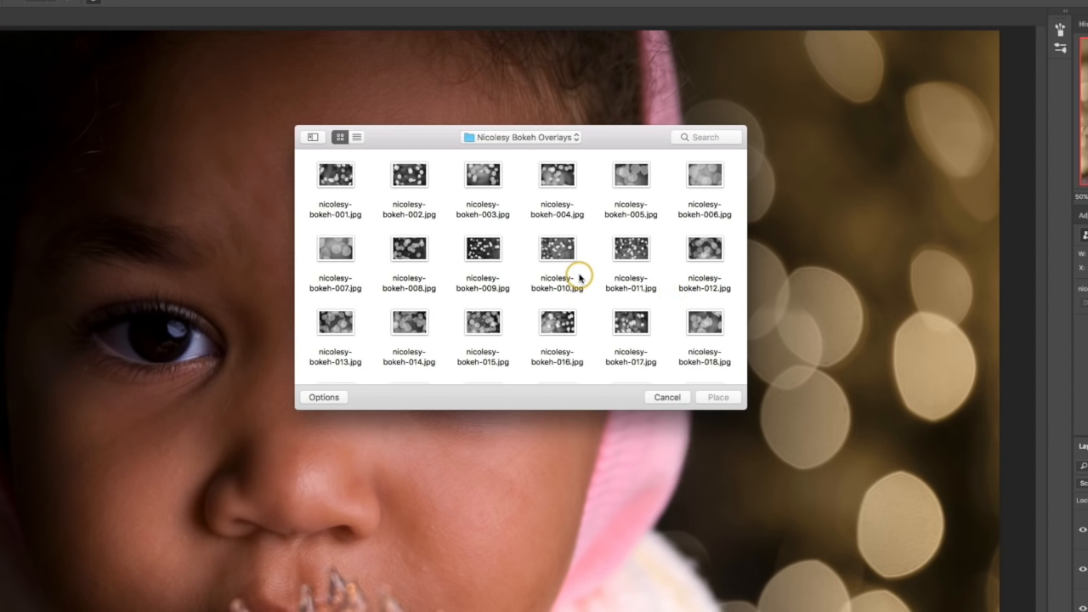
{"action": "scroll", "scroll_direction": "down", "scroll_amount": 3}
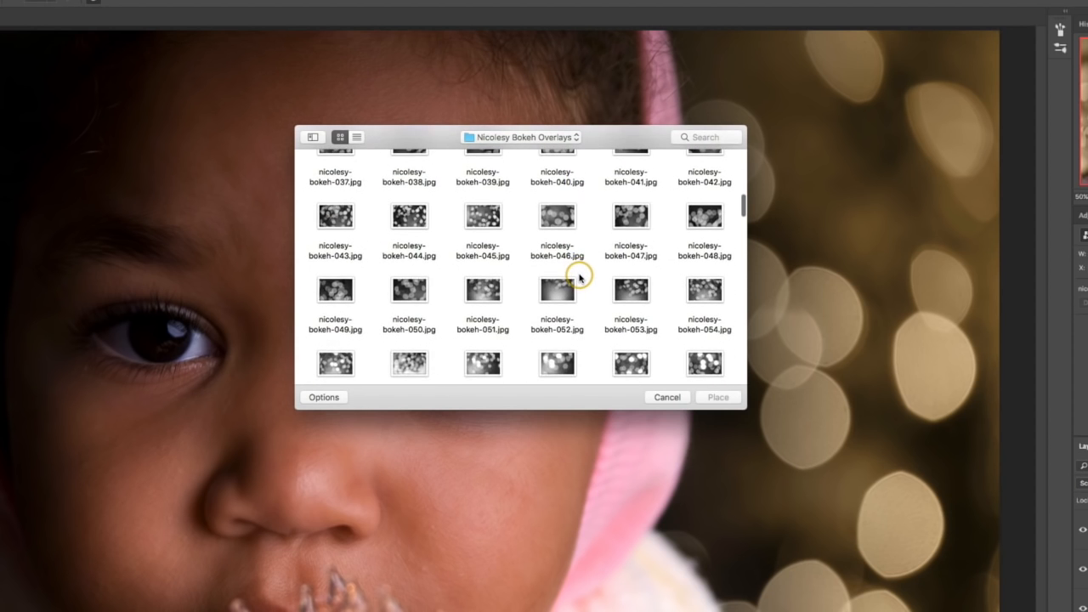
{"action": "left_click", "coordinate": [409, 216]}
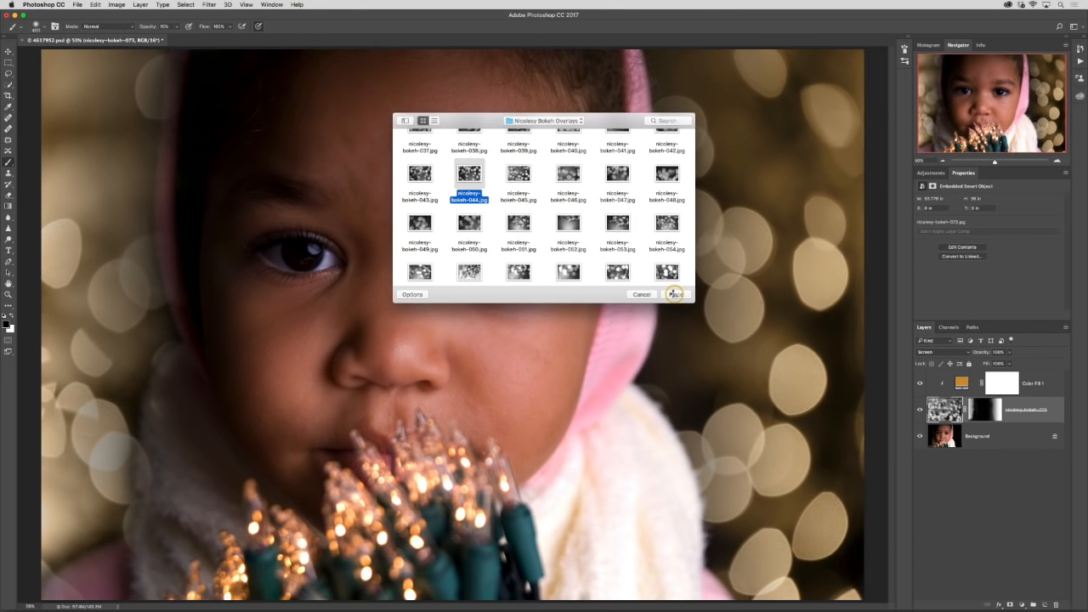
{"action": "left_click", "coordinate": [674, 294]}
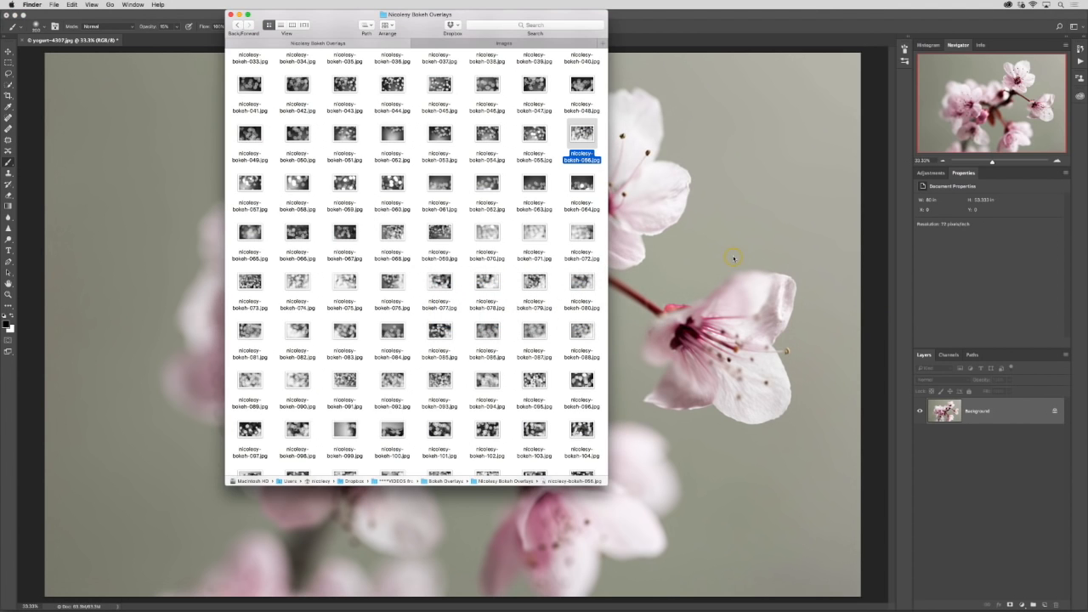
{"action": "mouse_move", "coordinate": [439, 236]}
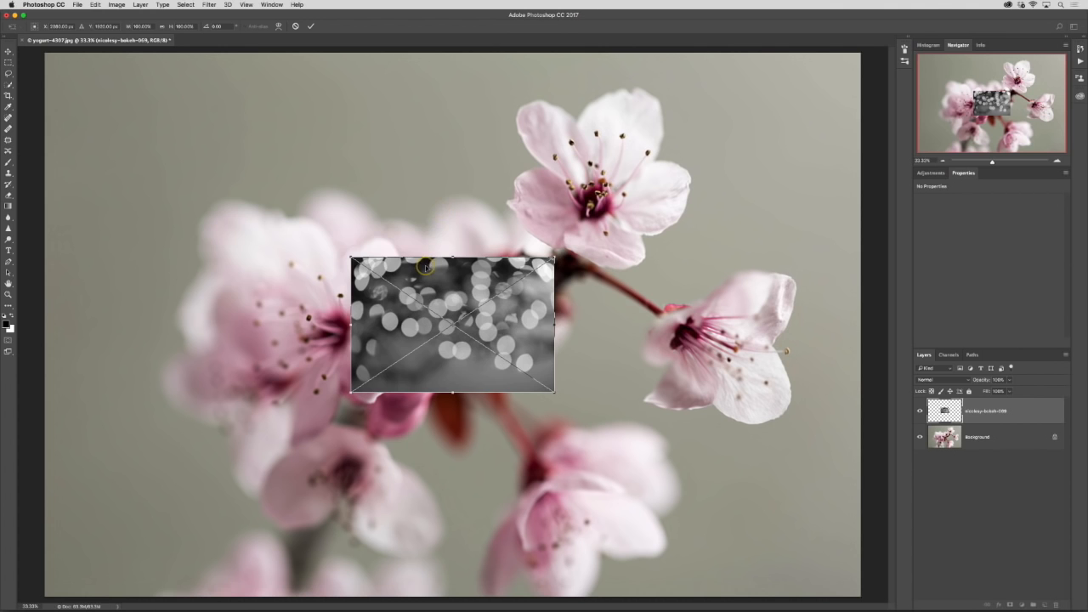
Move the dragged-in bokeh image to the top-left corner and enlarge it over the blossoms
{"action": "left_click_drag", "start_coordinate": [451, 323], "coordinate": [145, 119]}
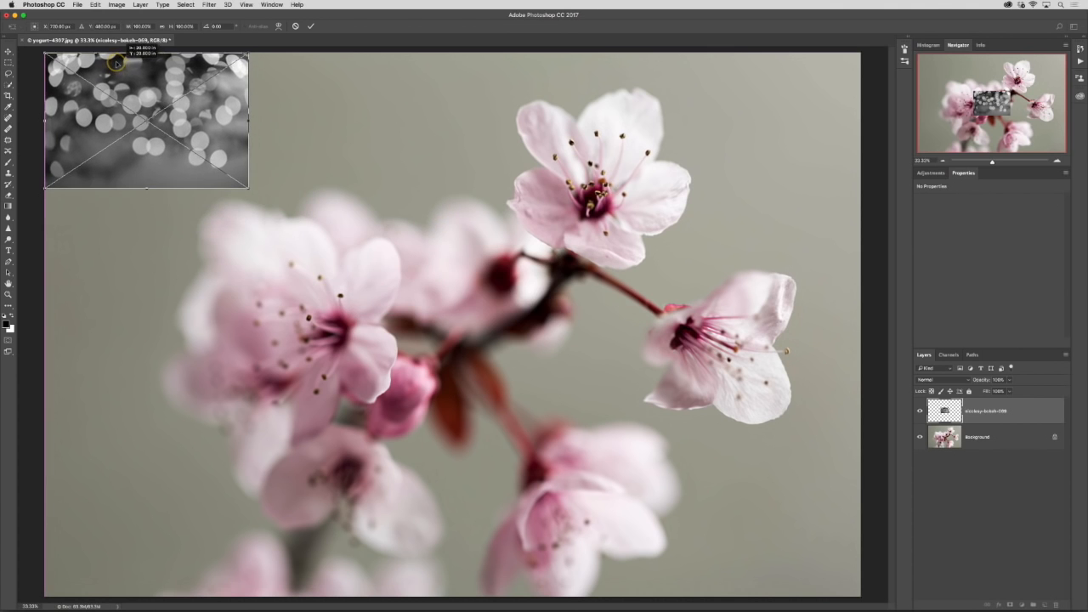
{"action": "left_click_drag", "start_coordinate": [247, 191], "coordinate": [525, 314]}
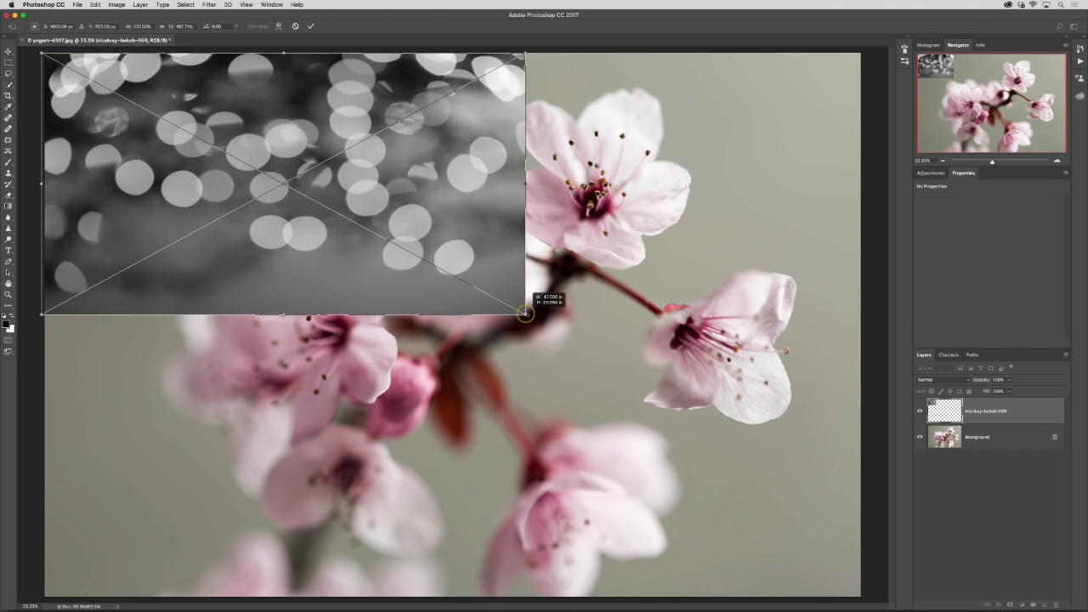
{"action": "left_click_drag", "start_coordinate": [525, 314], "coordinate": [859, 592]}
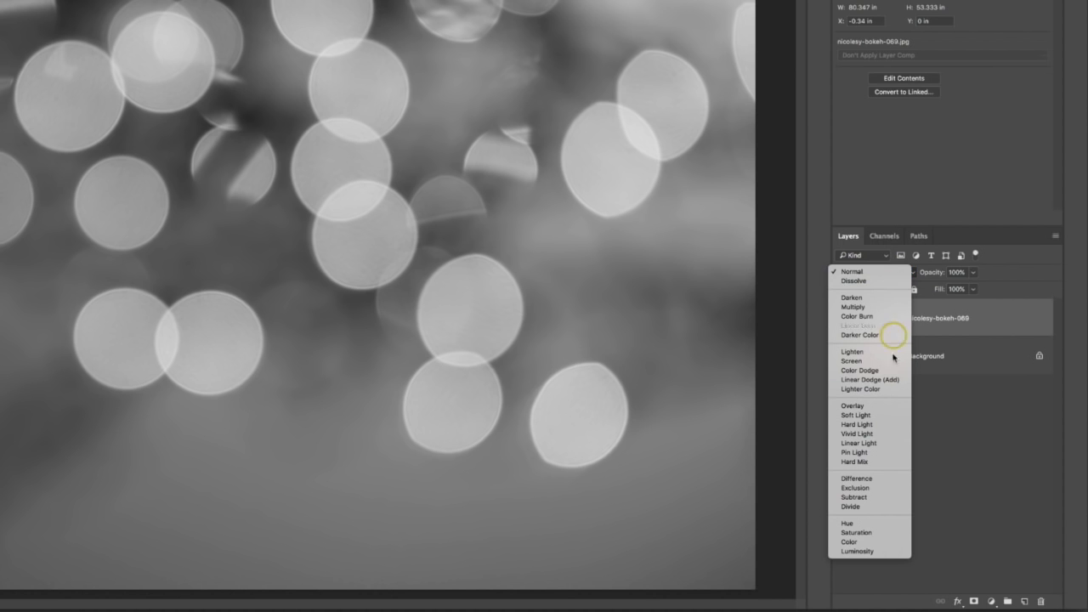
Set the nicolesy-bokeh-069 layer's blend mode to Soft Light
{"action": "left_click", "coordinate": [856, 415]}
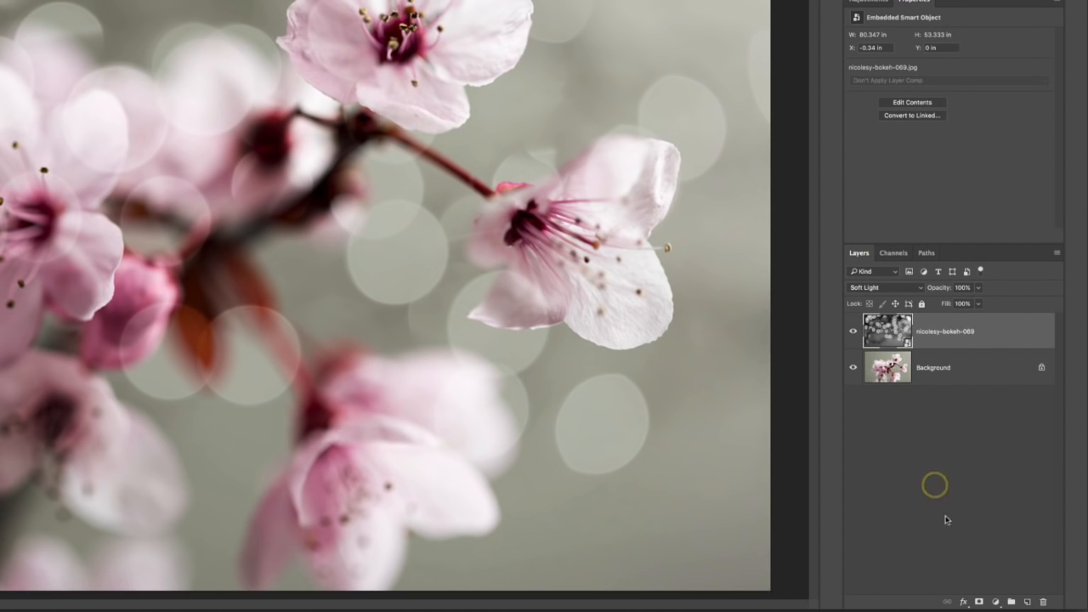
Add a mask to the bokeh layer and paint out the circles over the blossoms
{"action": "left_click", "coordinate": [979, 602]}
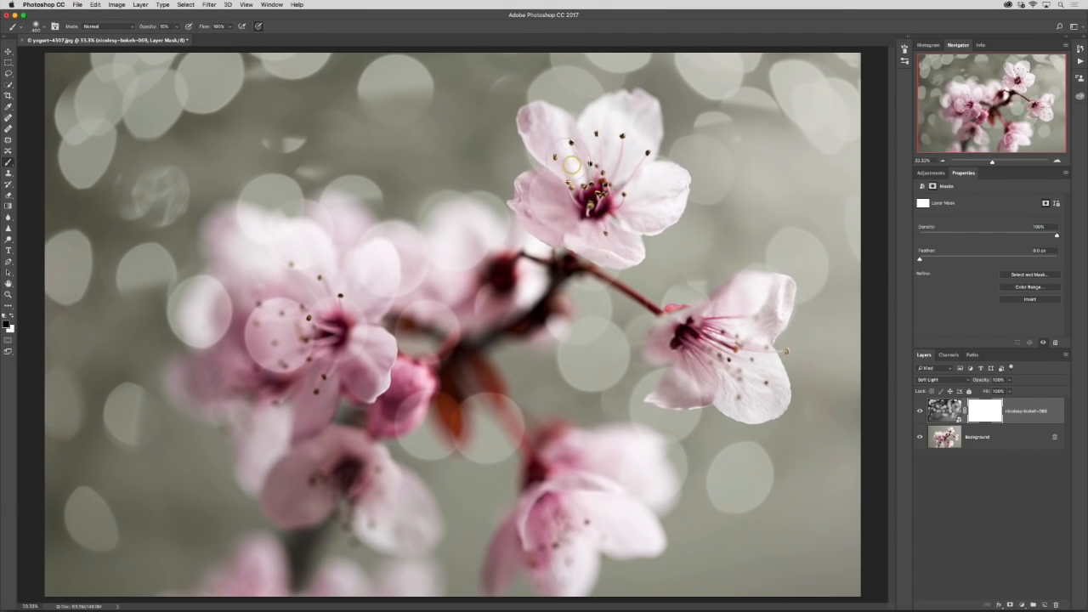
{"action": "mouse_move", "coordinate": [624, 130]}
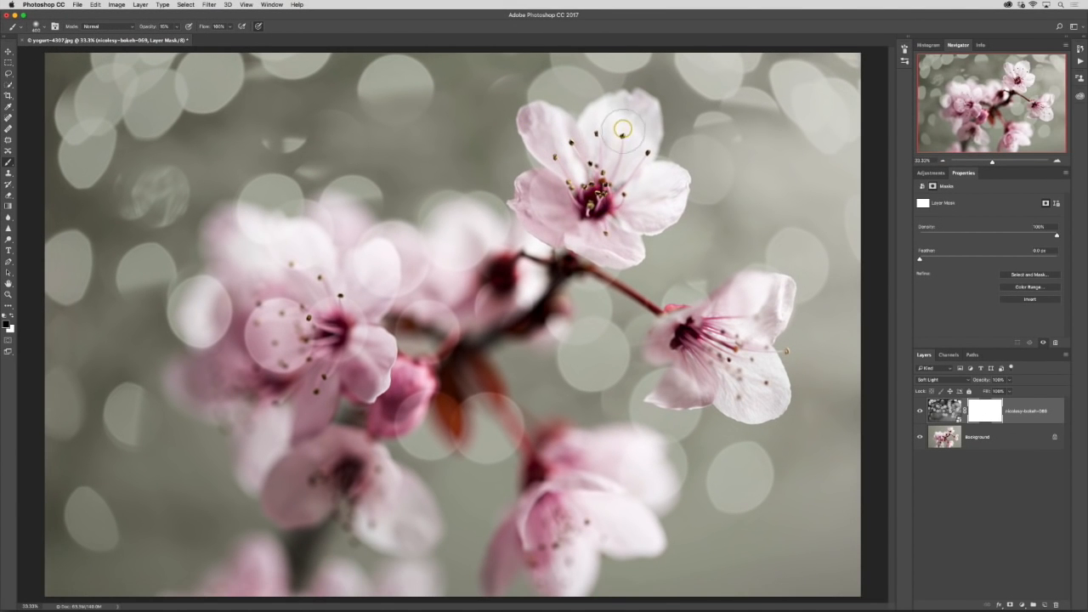
{"action": "mouse_move", "coordinate": [546, 219]}
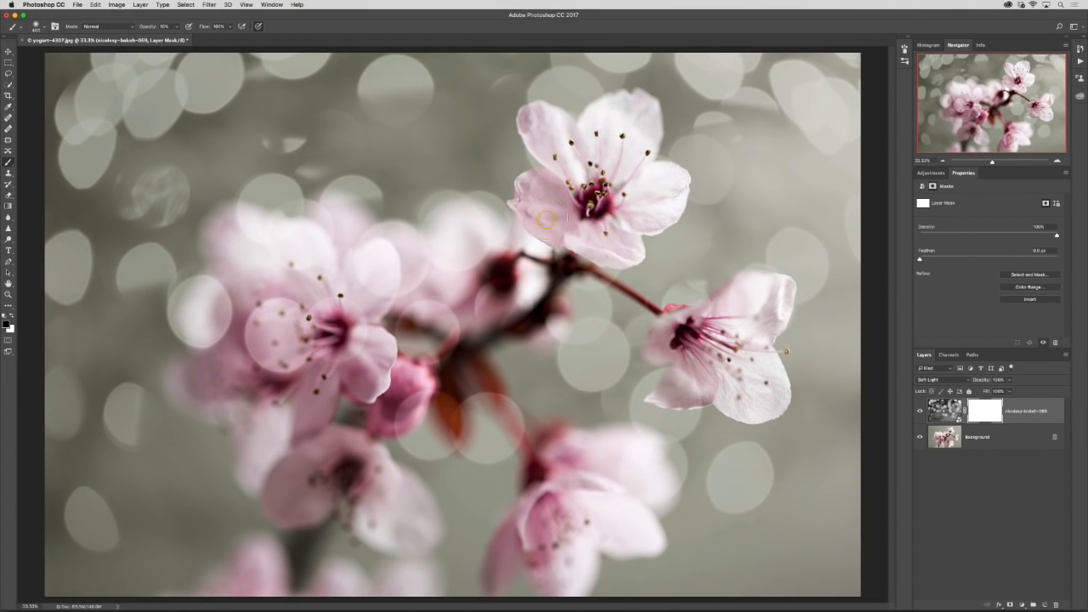
{"action": "mouse_move", "coordinate": [389, 265]}
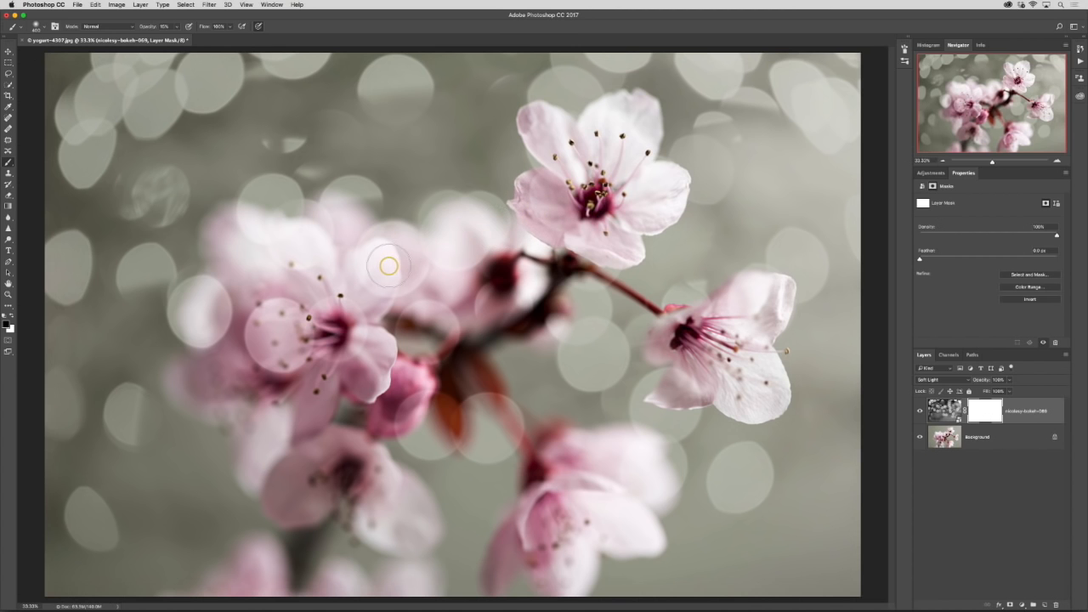
{"action": "left_click_drag", "start_coordinate": [388, 266], "coordinate": [268, 276]}
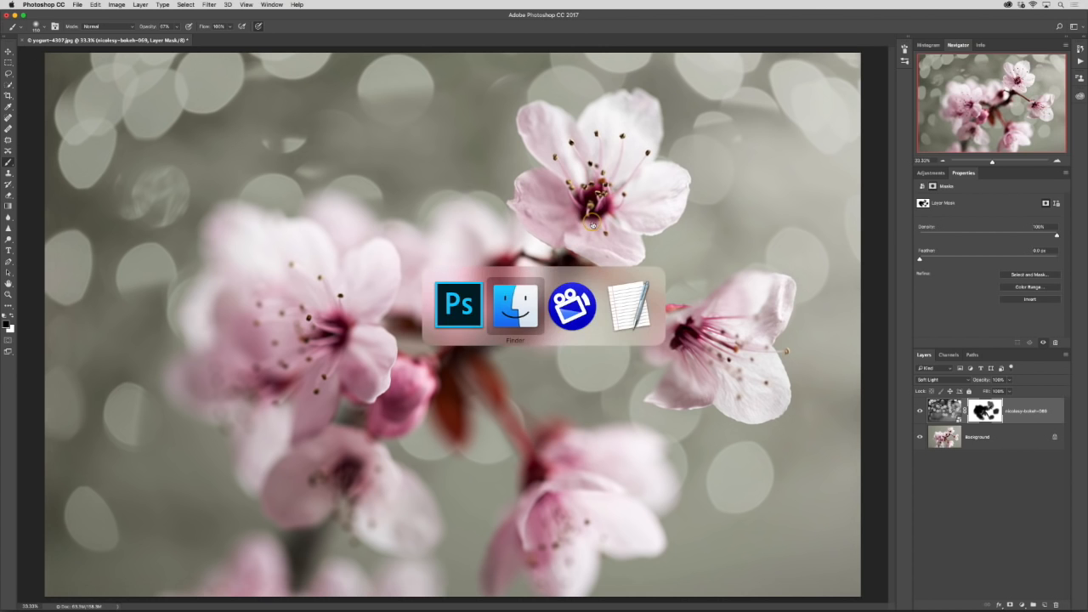
Drop nicolesy-bokeh-087 into the document and scale it to cover the photo
{"action": "left_click", "coordinate": [515, 305]}
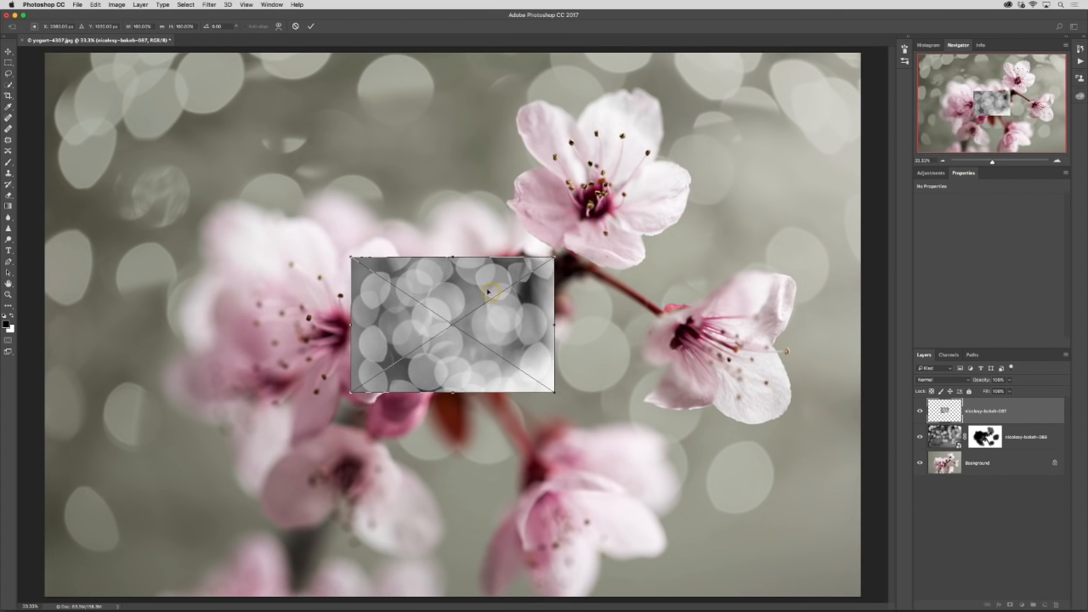
{"action": "left_click_drag", "start_coordinate": [452, 323], "coordinate": [146, 121]}
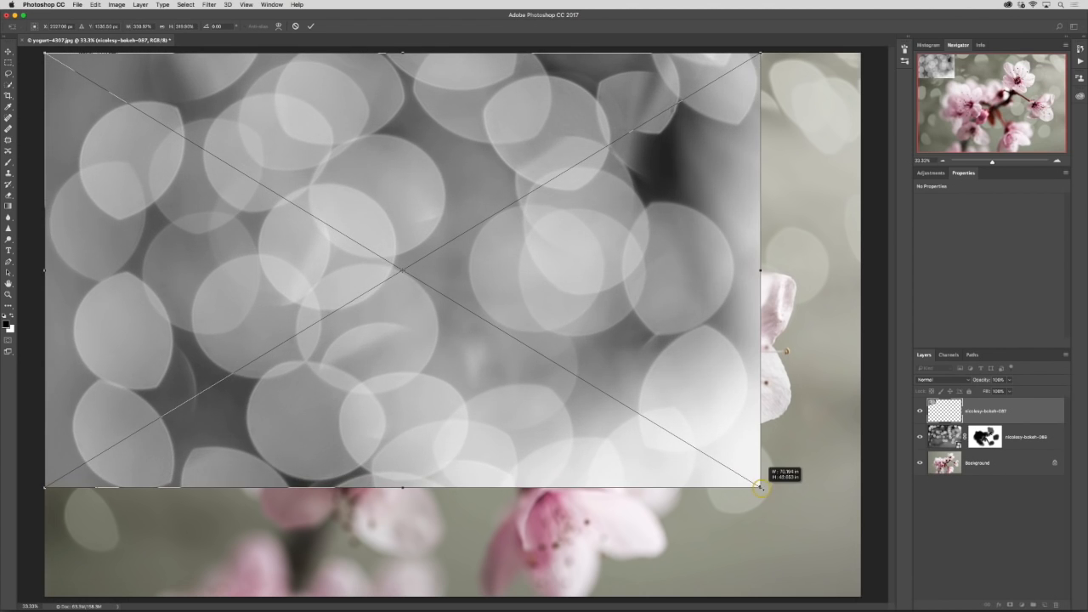
{"action": "left_click_drag", "start_coordinate": [757, 488], "coordinate": [861, 595]}
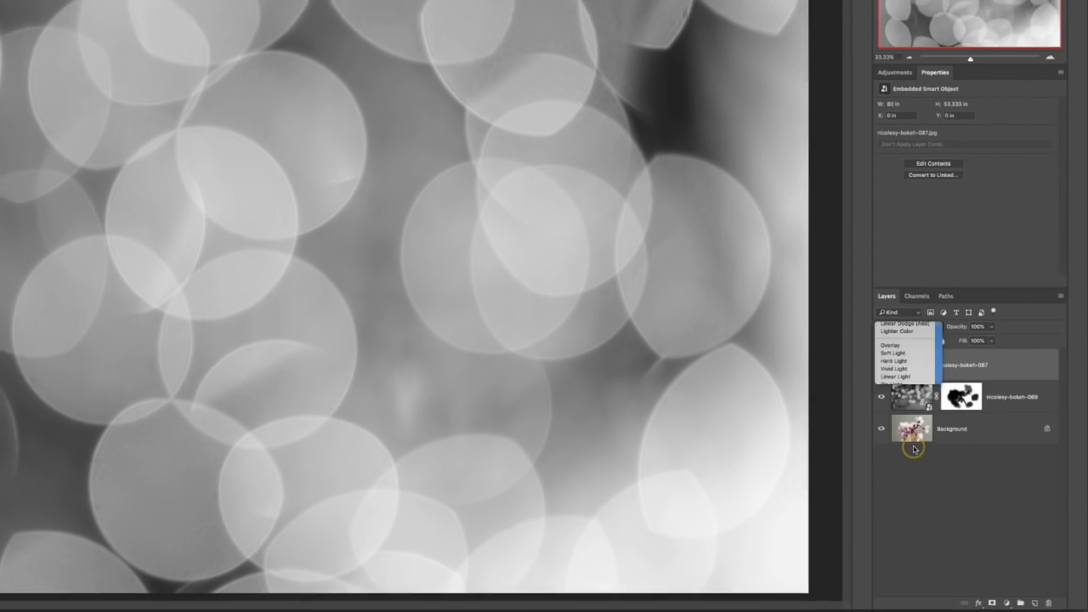
Set bokeh-087 to Soft Light and expand Group 1 holding both bokeh layers
{"action": "left_click", "coordinate": [894, 352]}
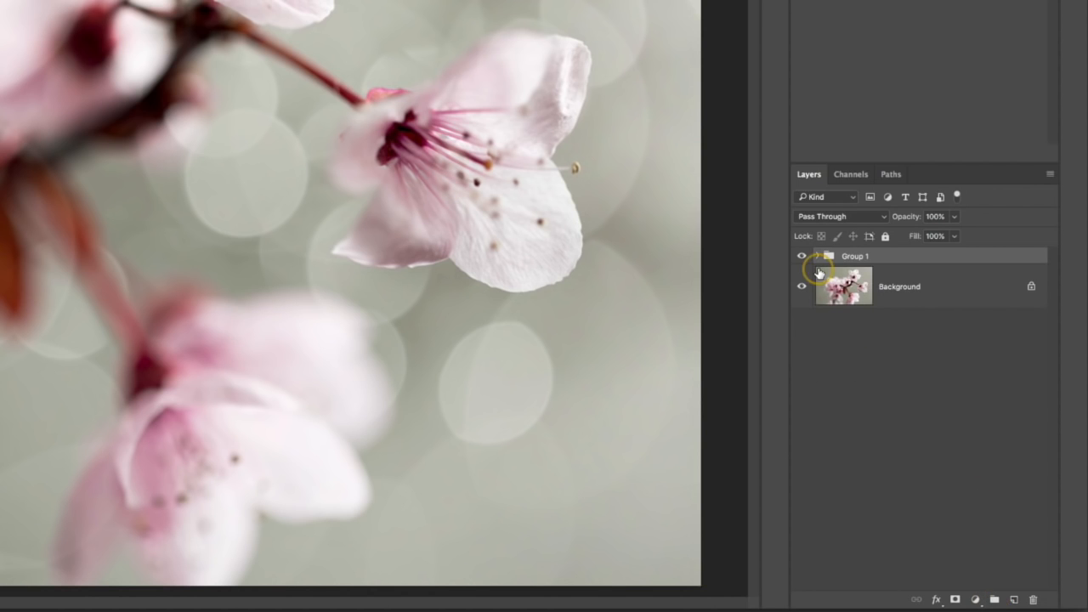
{"action": "left_click", "coordinate": [818, 256]}
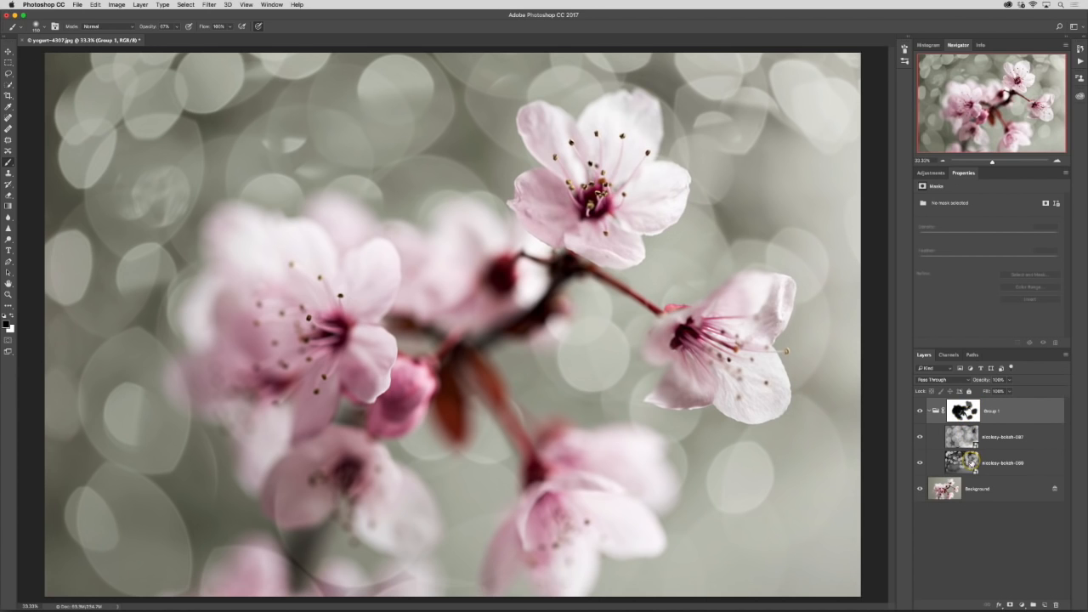
{"action": "mouse_move", "coordinate": [972, 463]}
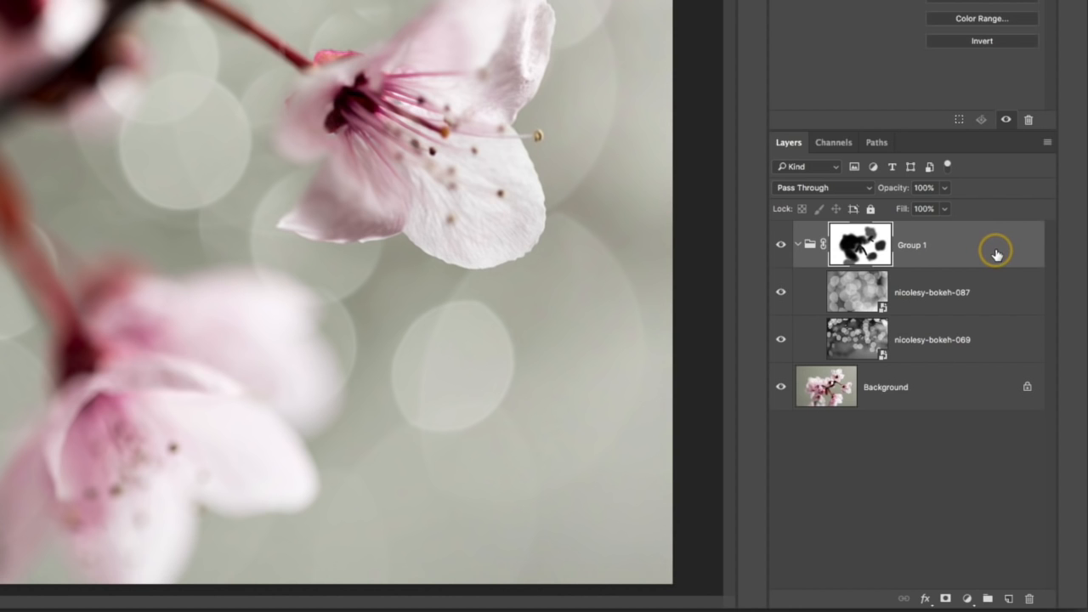
Give Group 1 a tan Color Overlay style with low opacity
{"action": "double_click", "coordinate": [912, 245]}
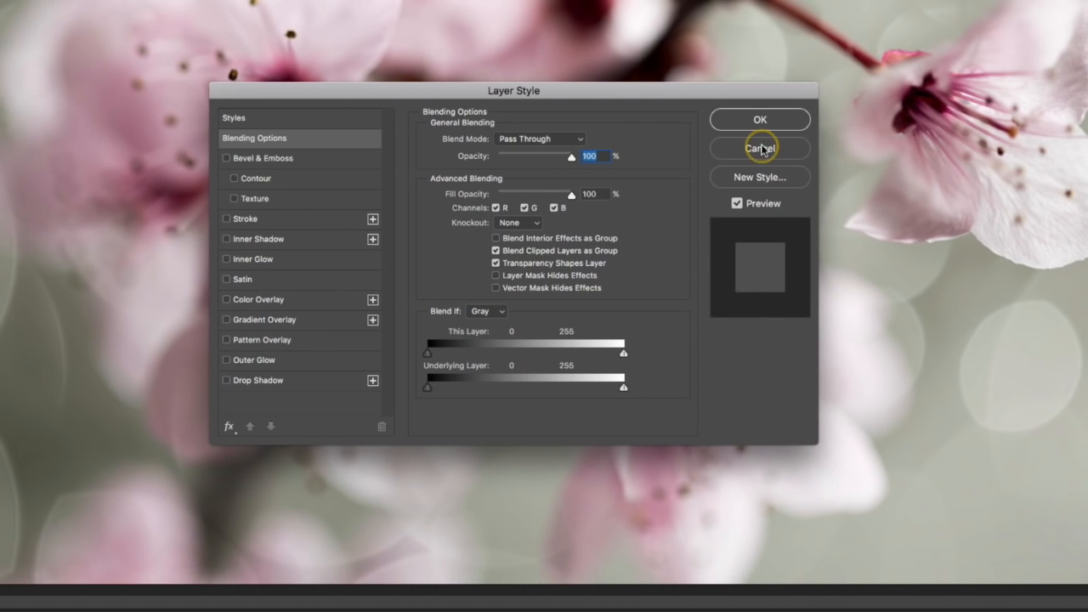
{"action": "mouse_move", "coordinate": [652, 95]}
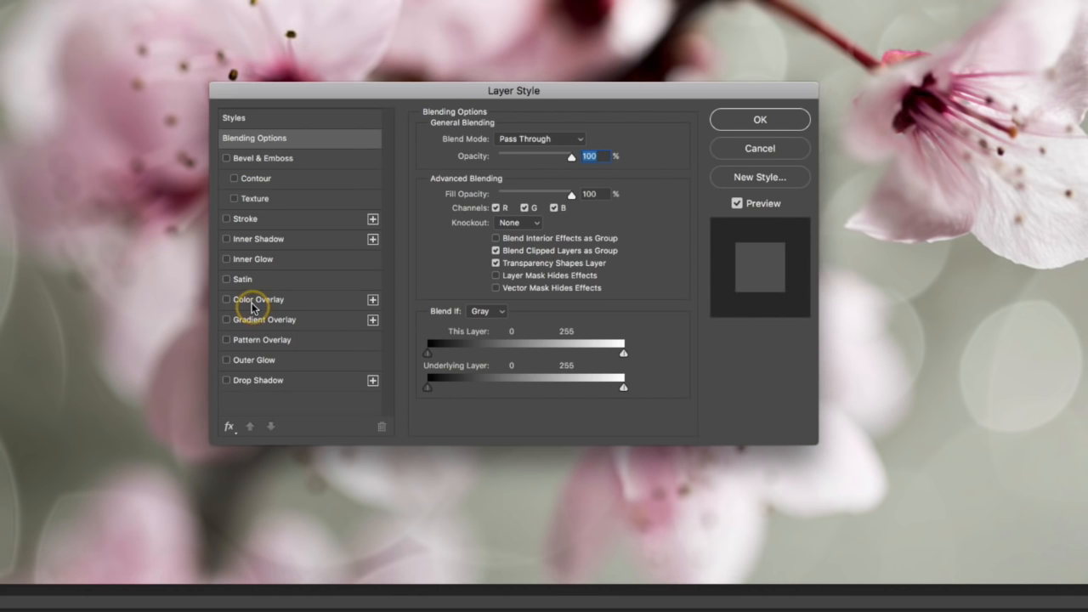
{"action": "left_click", "coordinate": [259, 299]}
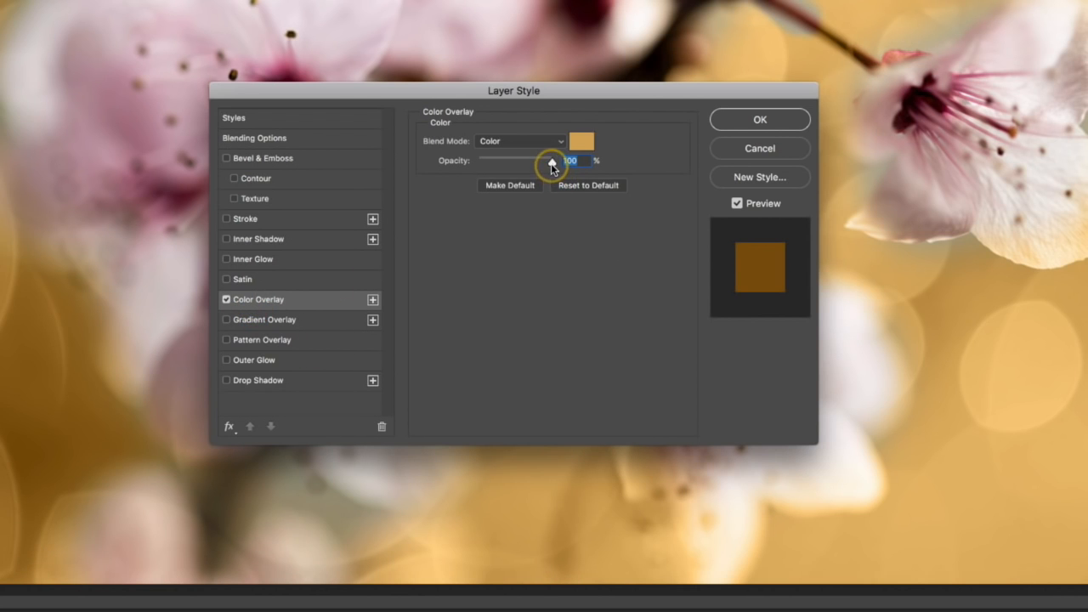
{"action": "left_click_drag", "start_coordinate": [551, 162], "coordinate": [501, 161]}
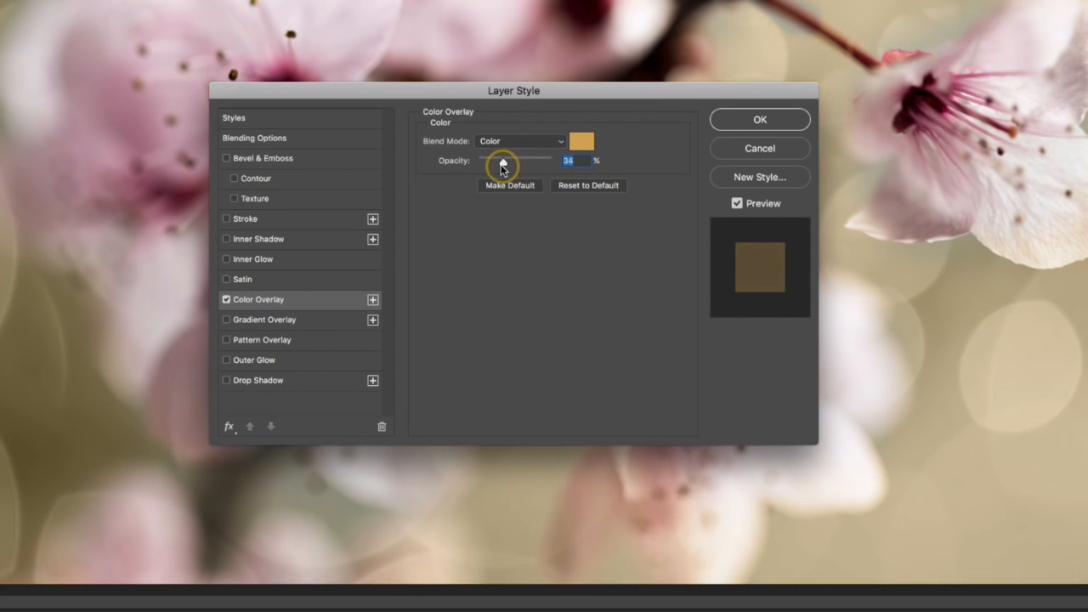
{"action": "left_click_drag", "start_coordinate": [505, 163], "coordinate": [496, 163]}
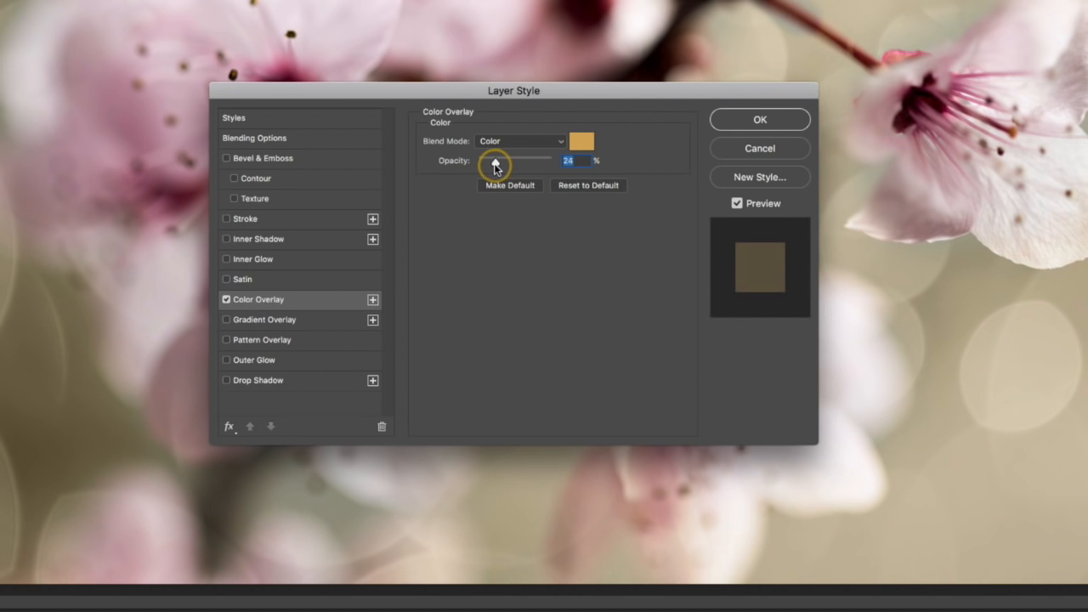
{"action": "left_click_drag", "start_coordinate": [497, 163], "coordinate": [489, 163]}
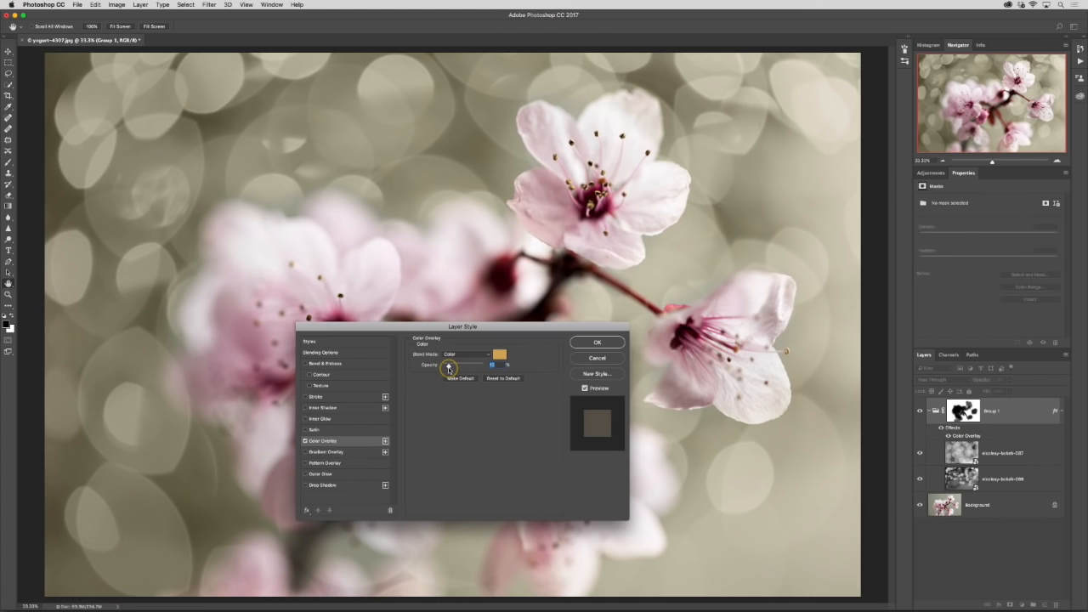
{"action": "left_click", "coordinate": [597, 342]}
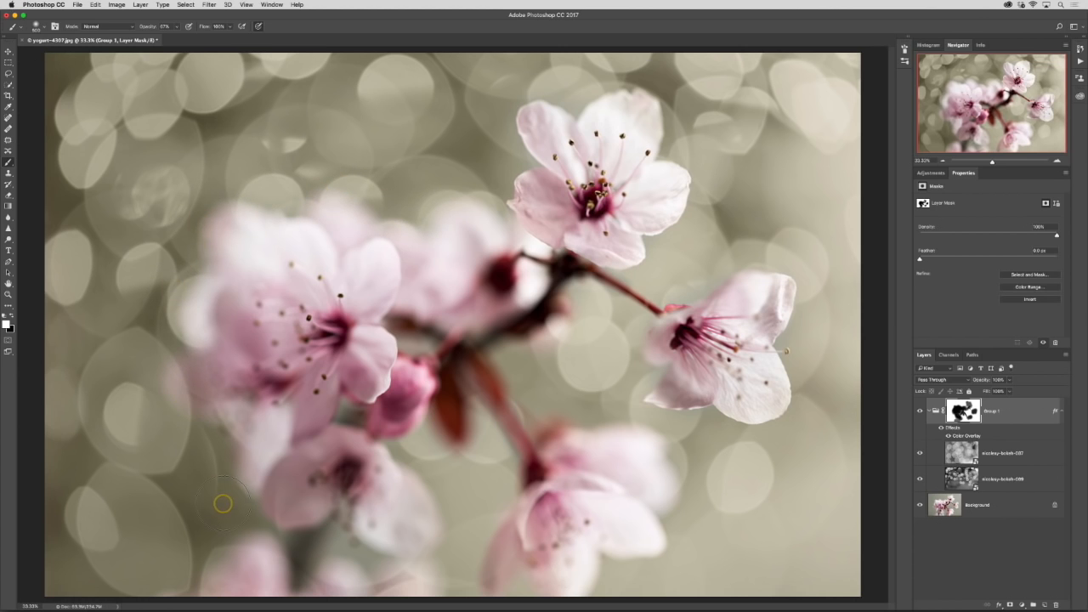
{"action": "mouse_move", "coordinate": [489, 544]}
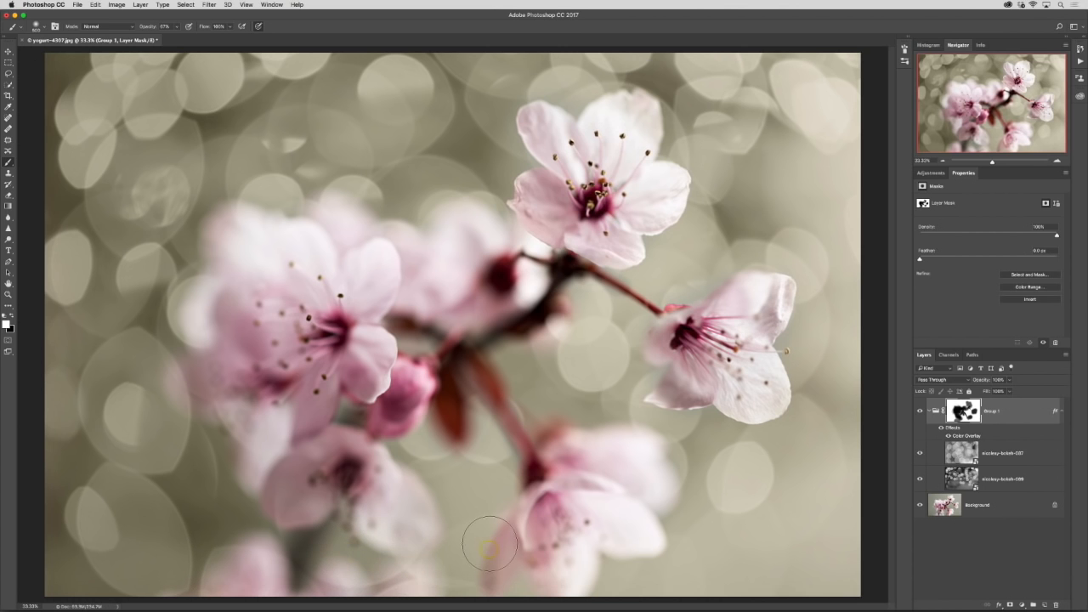